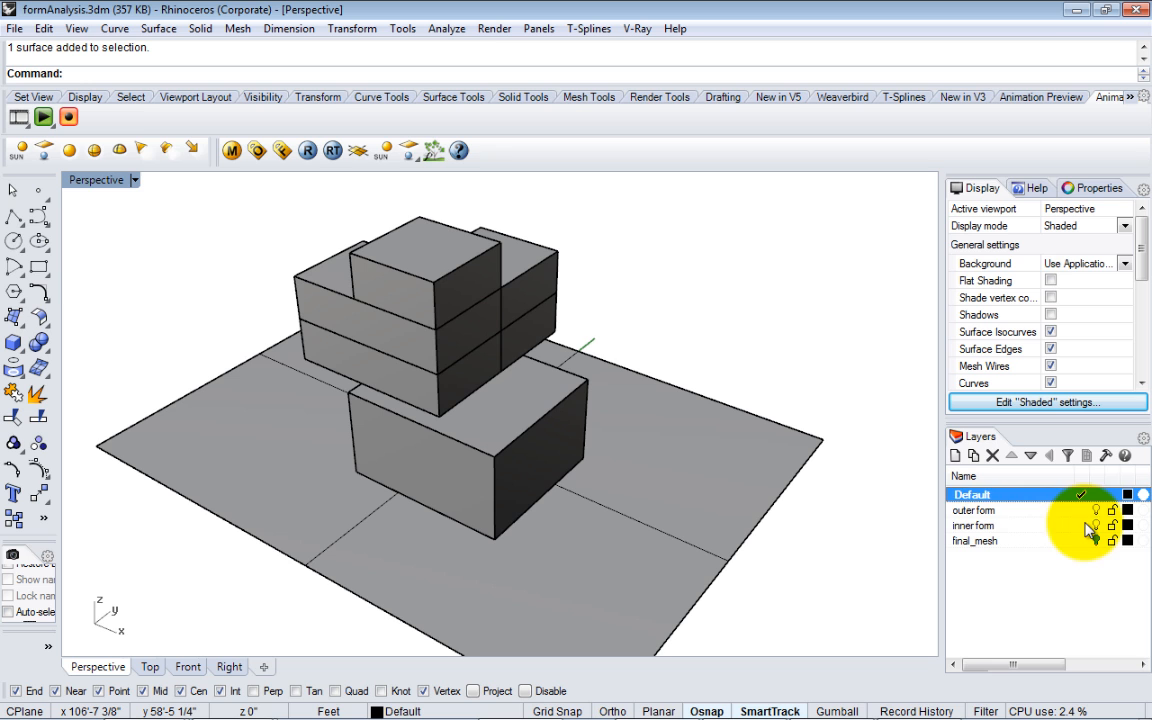
- Make the outer form layer visible and orbit around the blob surface
click(972, 524)
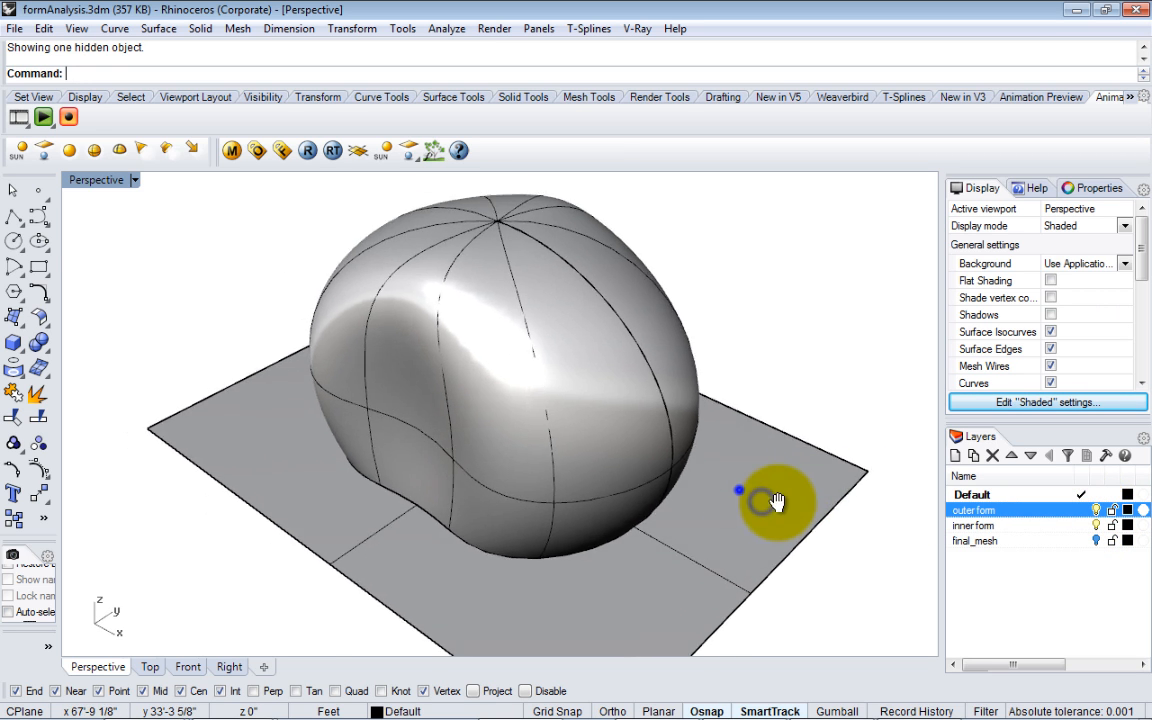
drag(776, 500, 760, 536)
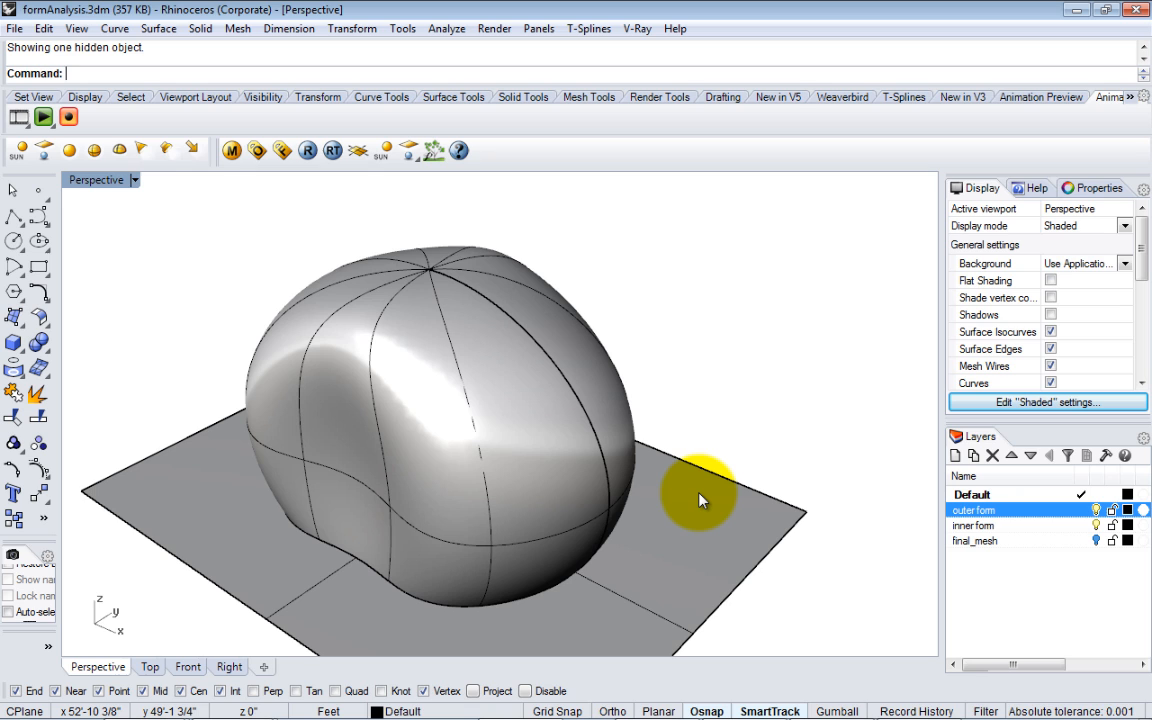
- Start the Grasshopper command from the Rhino command line
text(G)
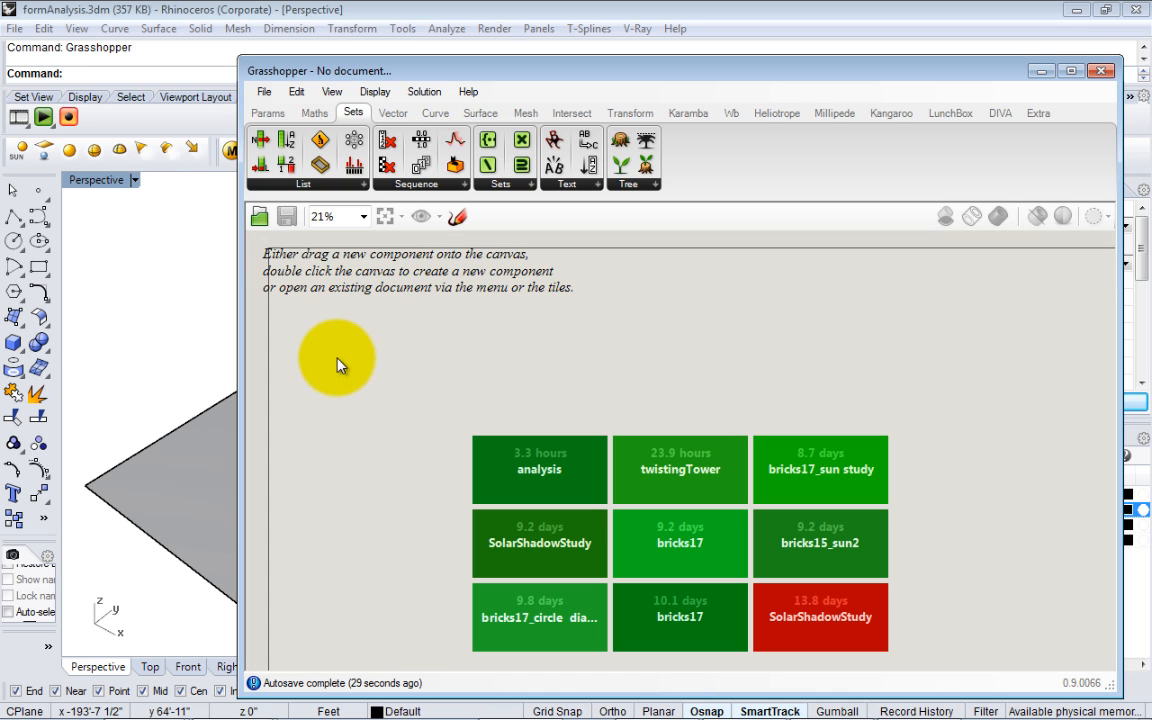
mouse_move(378, 376)
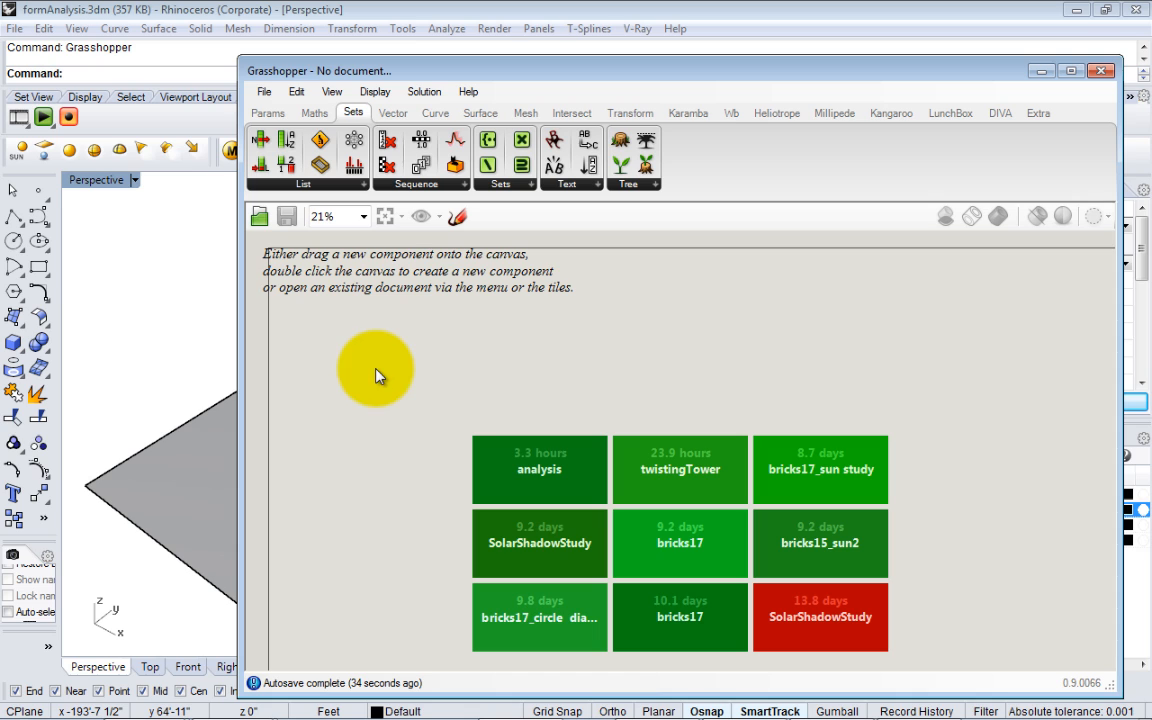
mouse_move(446, 370)
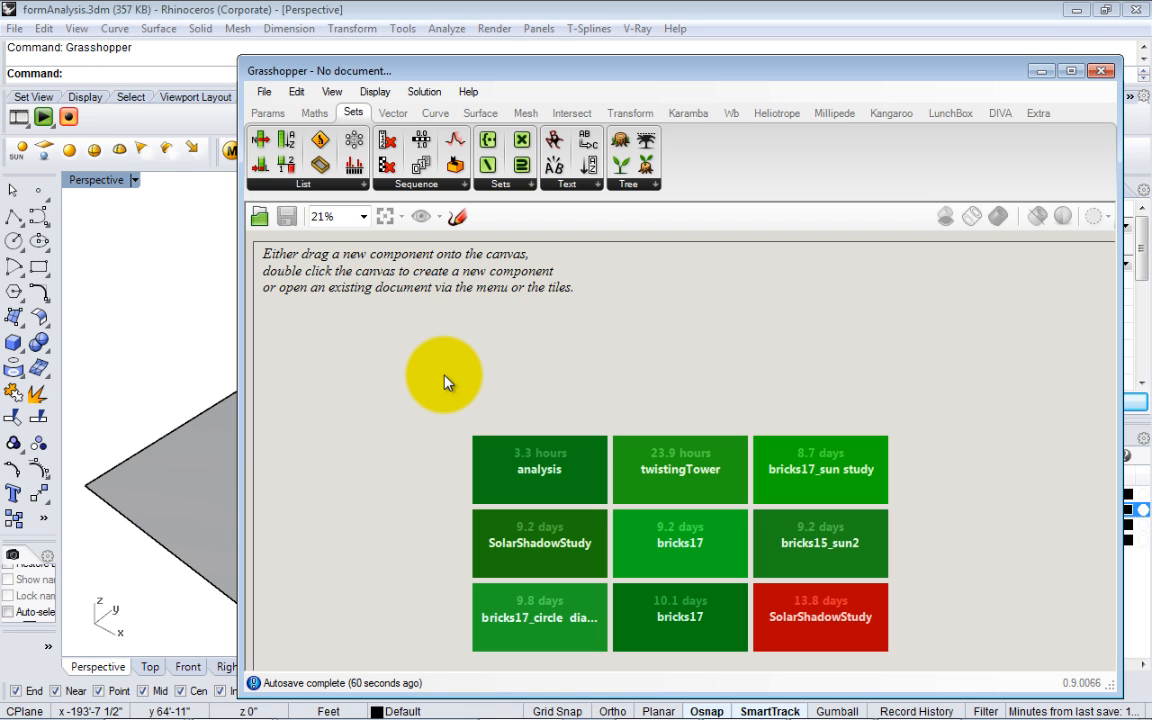
mouse_move(528, 384)
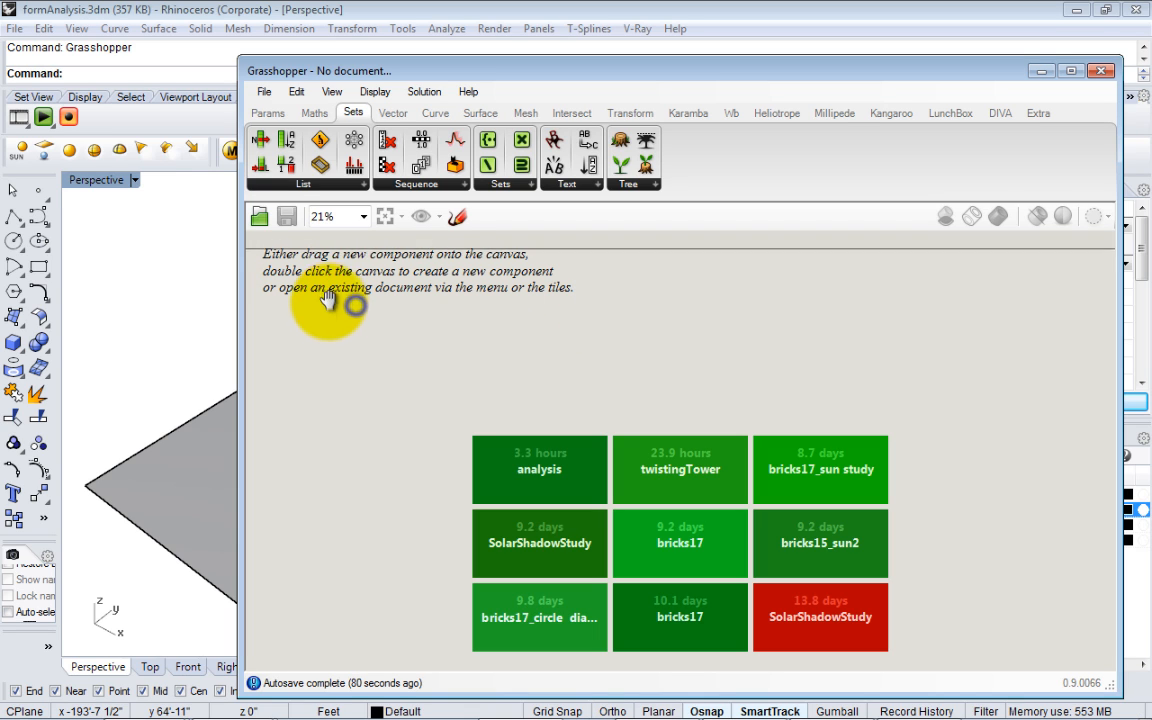
mouse_move(620, 176)
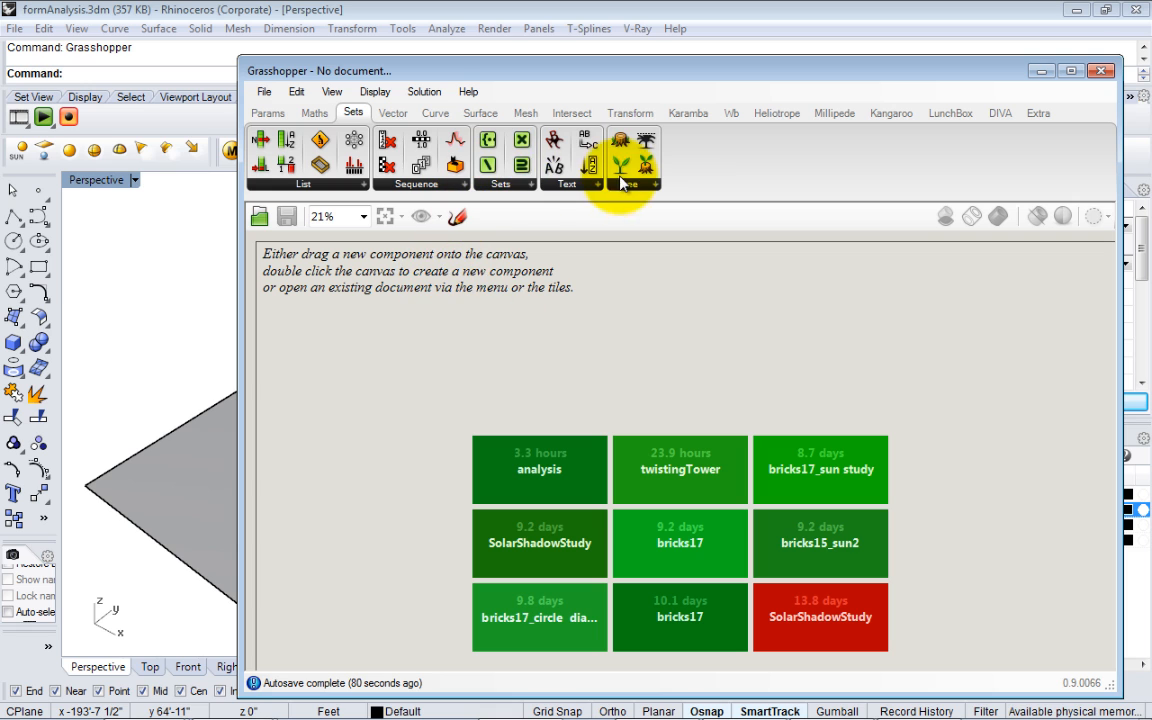
- Browse the Params, Sets, Curve, Mesh and Transform component categories
click(314, 112)
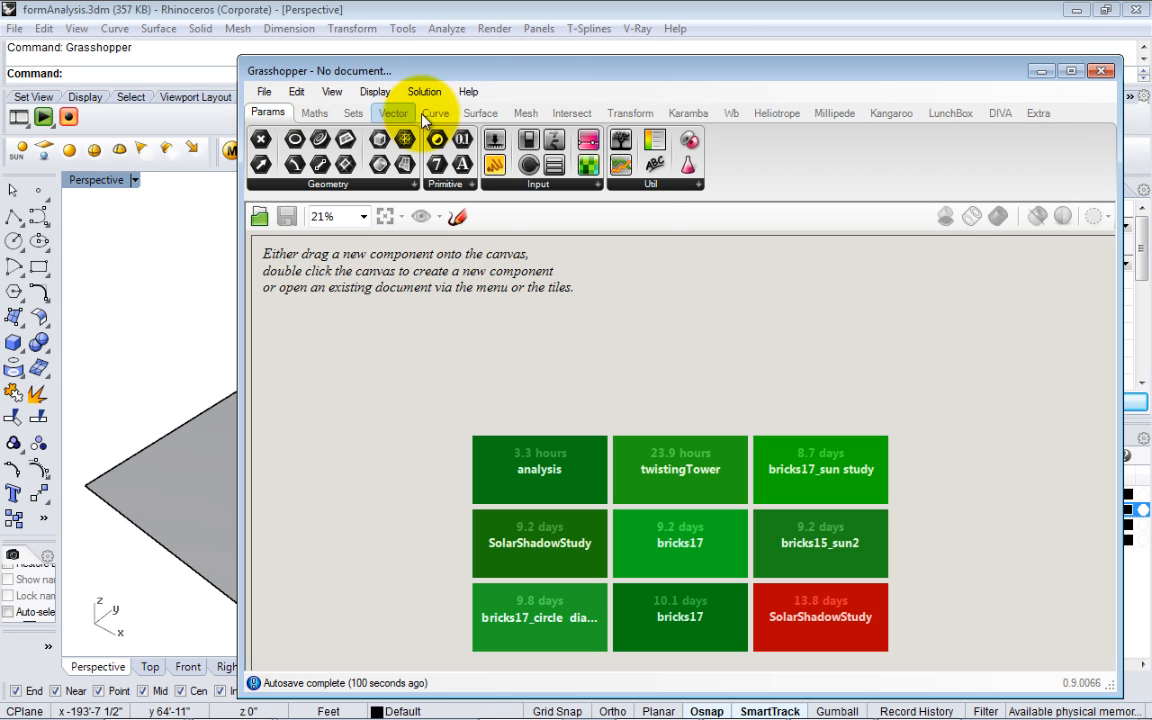
click(268, 112)
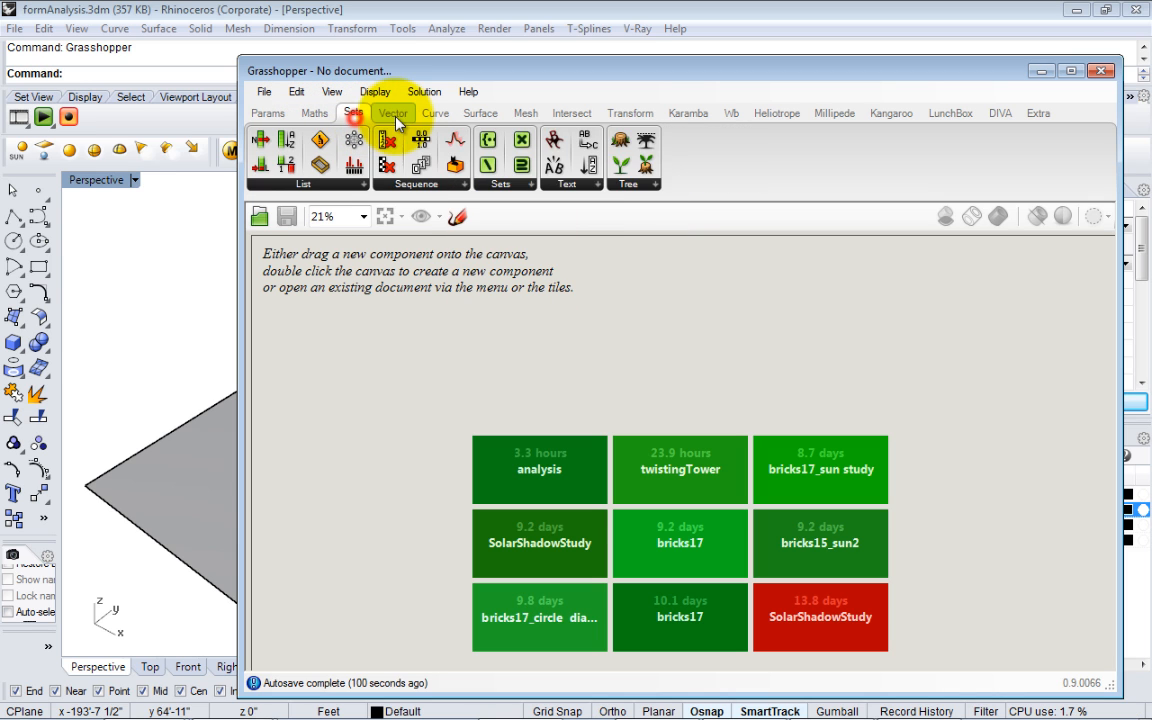
click(434, 112)
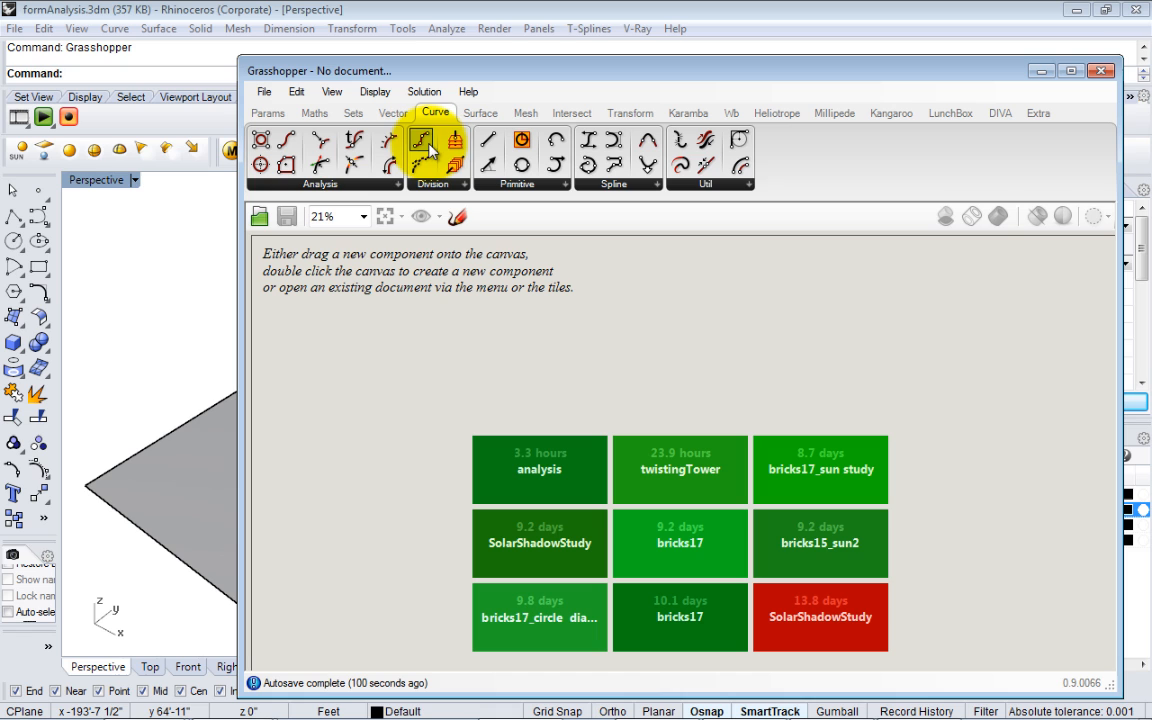
mouse_move(486, 140)
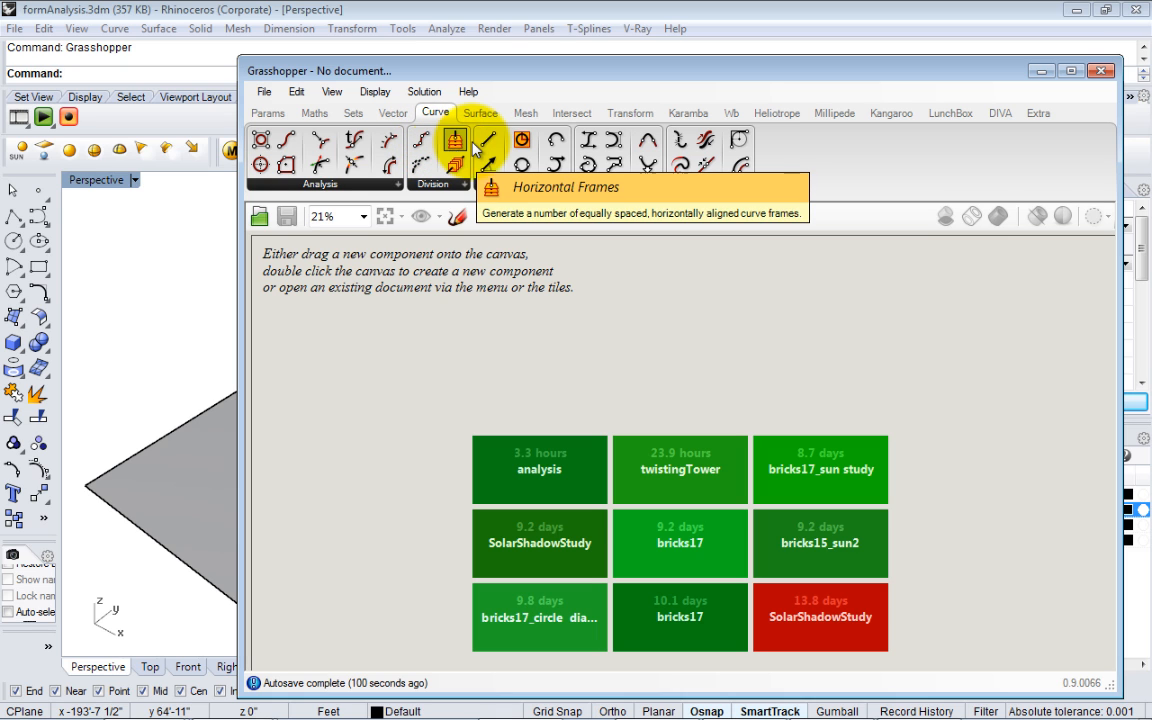
click(524, 112)
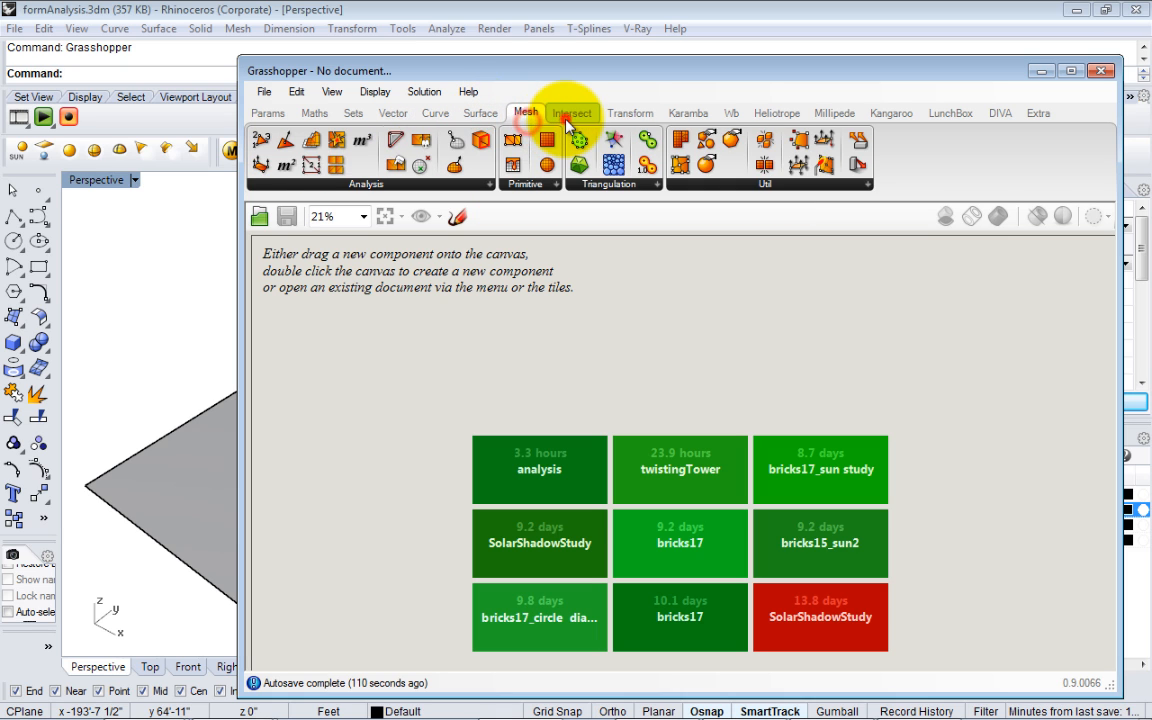
click(630, 112)
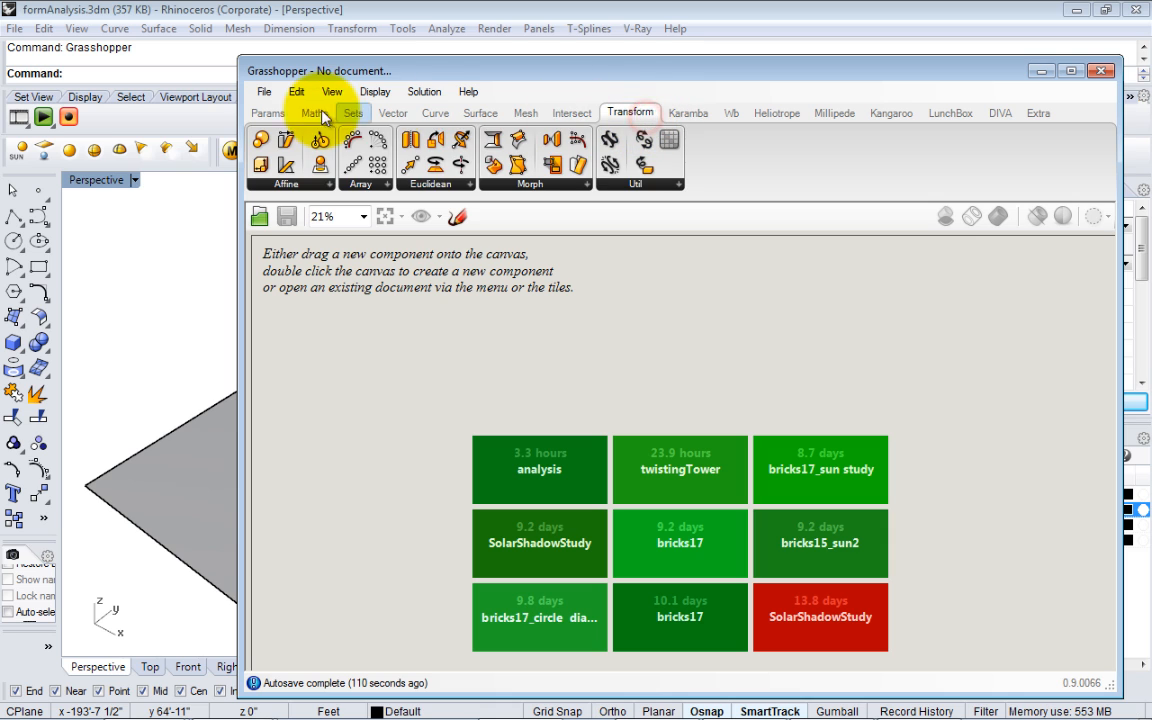
mouse_move(652, 118)
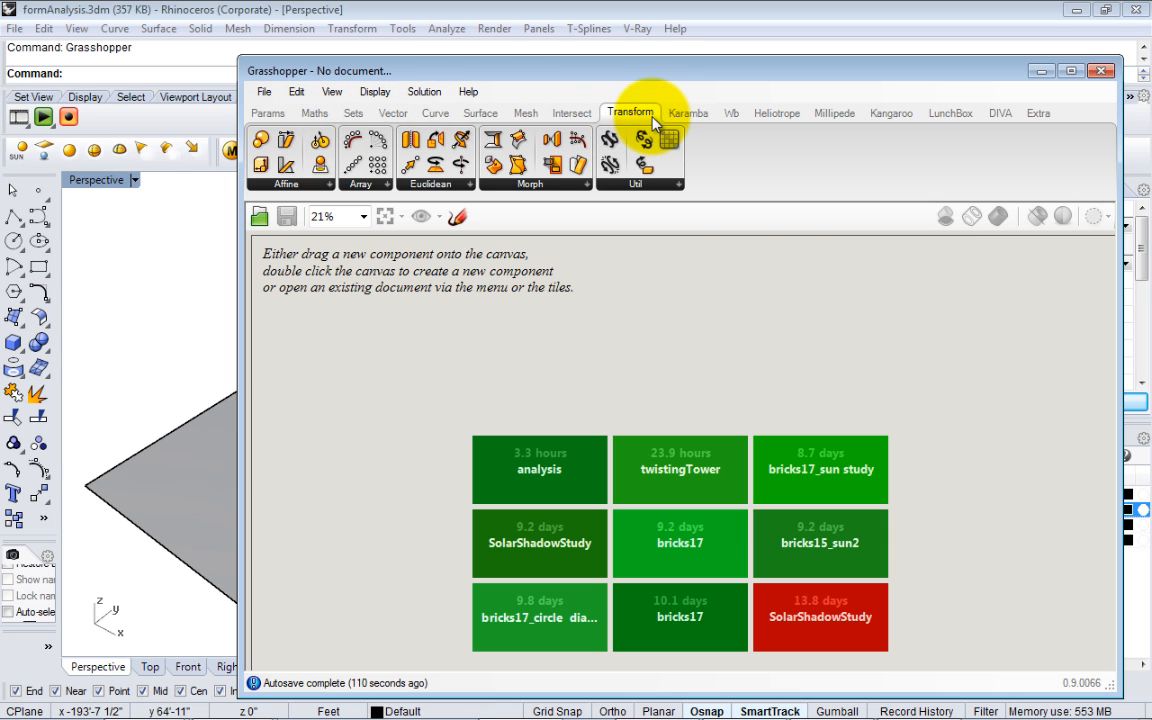
mouse_move(630, 112)
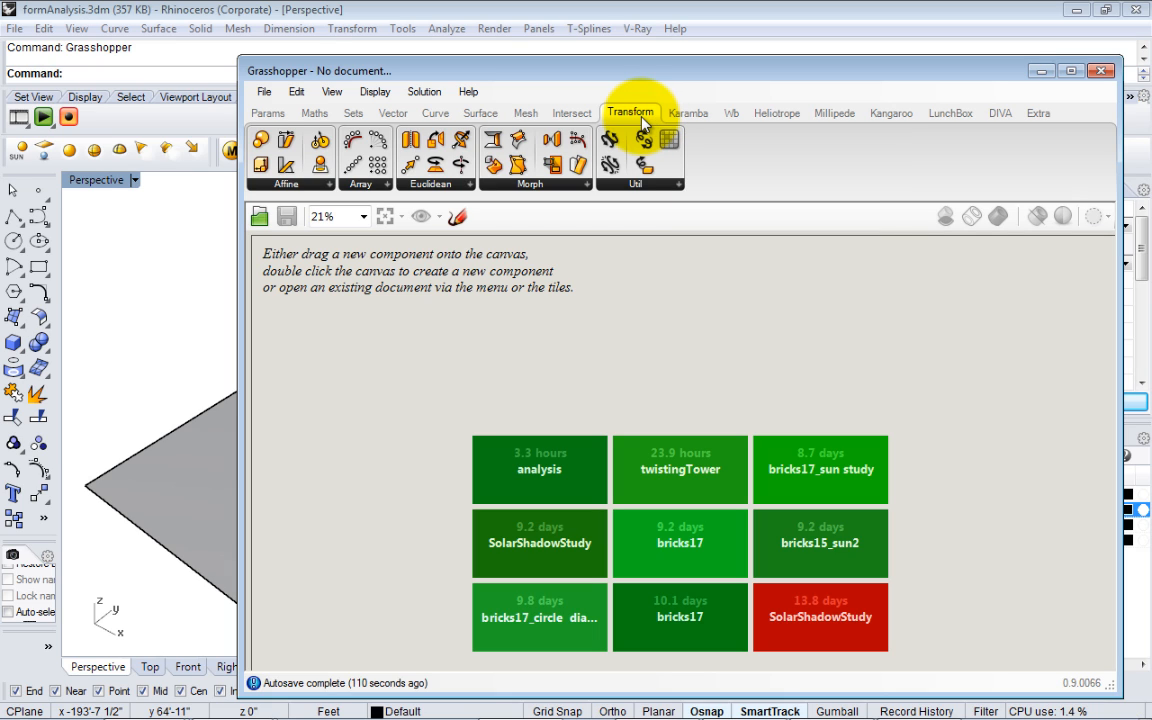
mouse_move(630, 112)
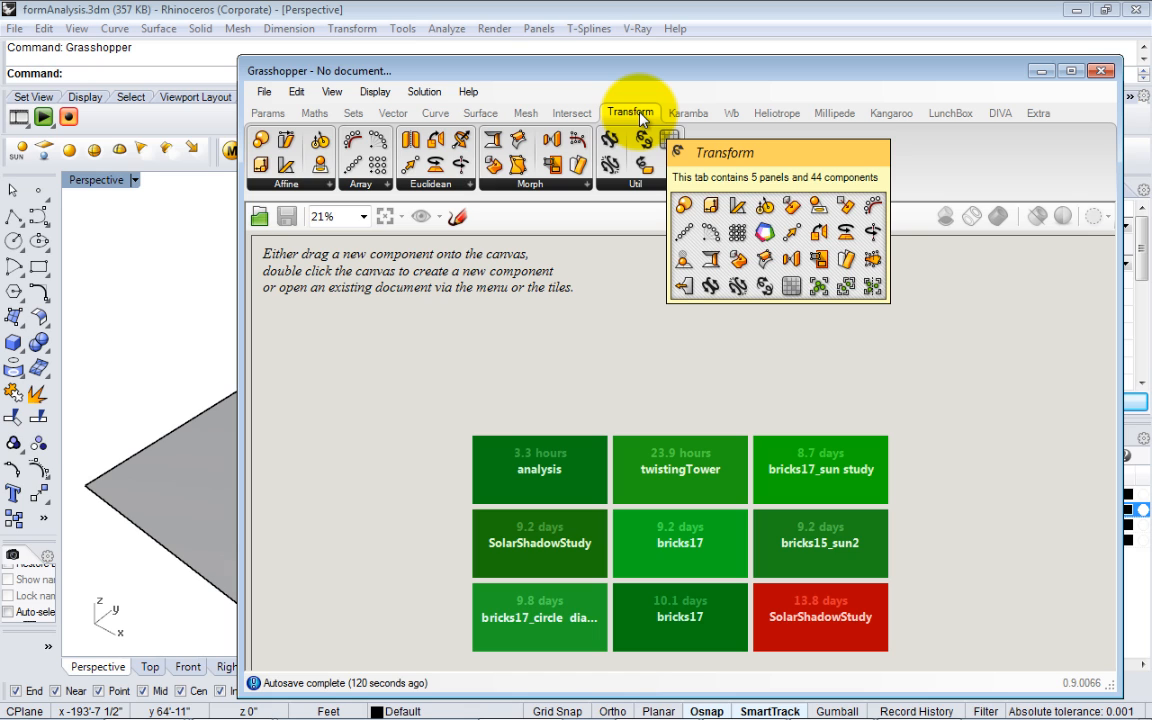
mouse_move(732, 112)
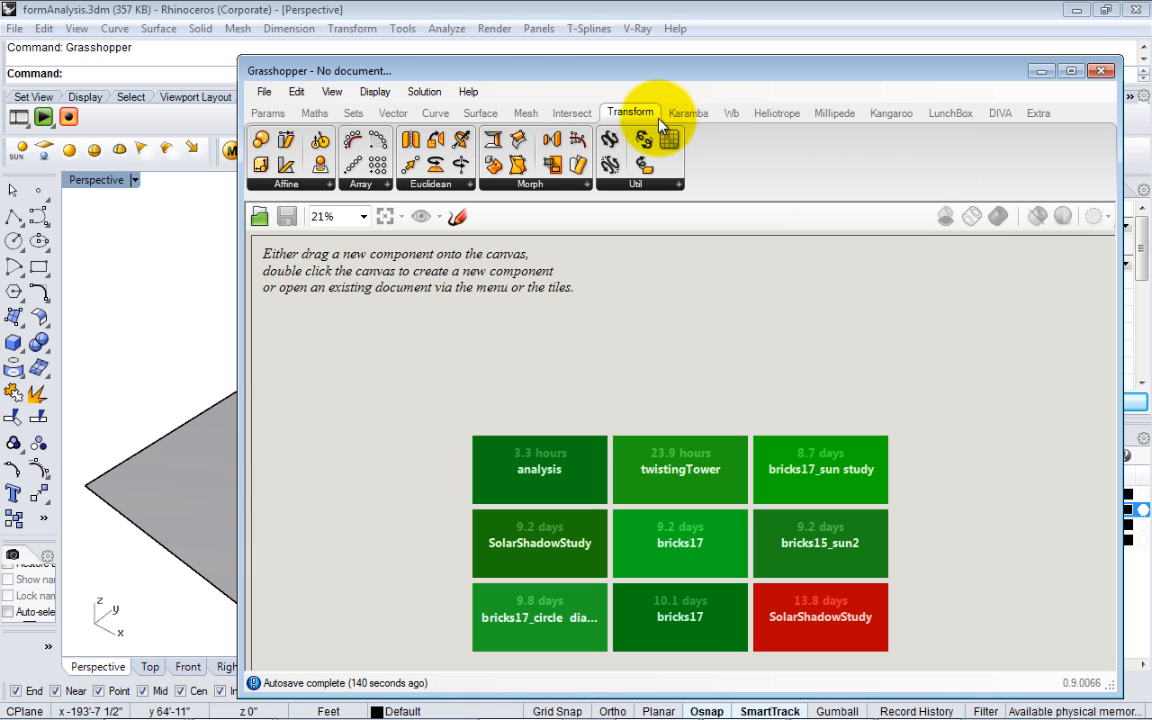
mouse_move(710, 120)
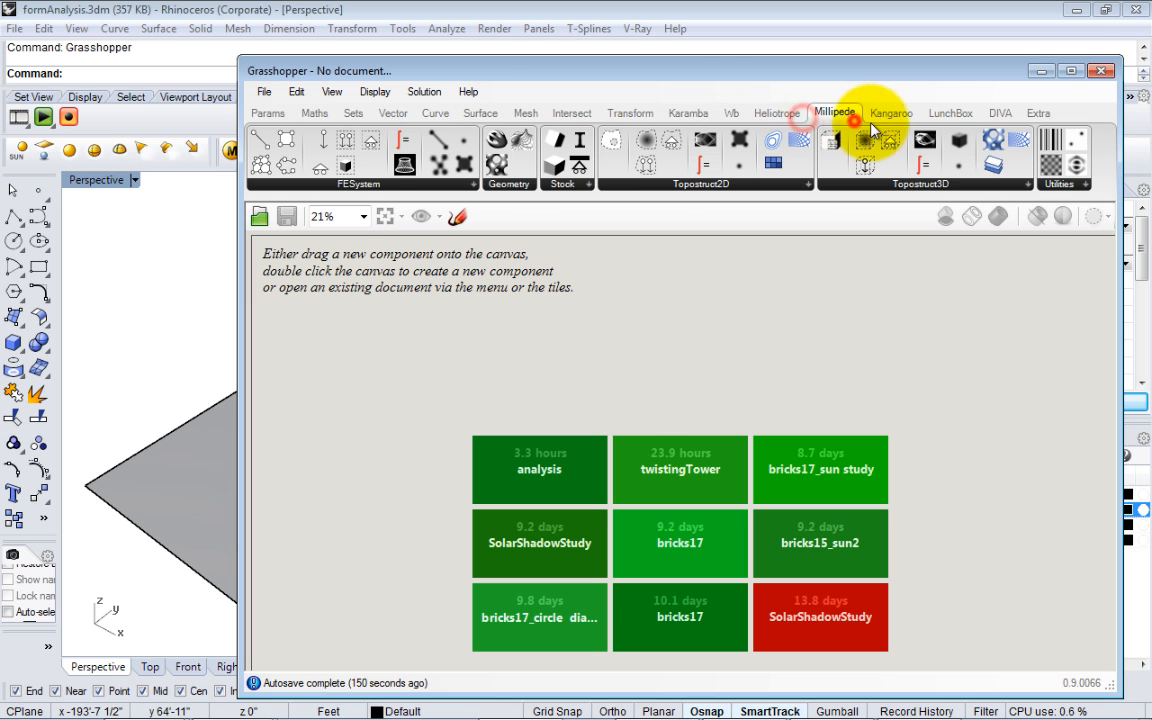
click(268, 112)
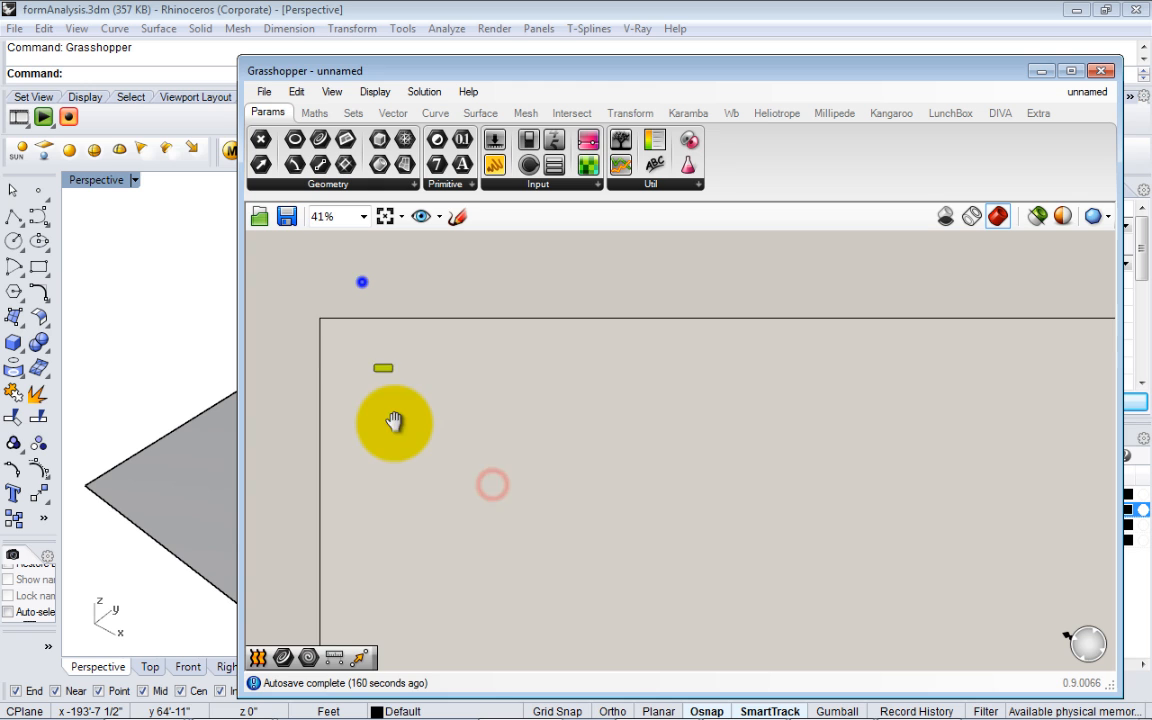
click(314, 112)
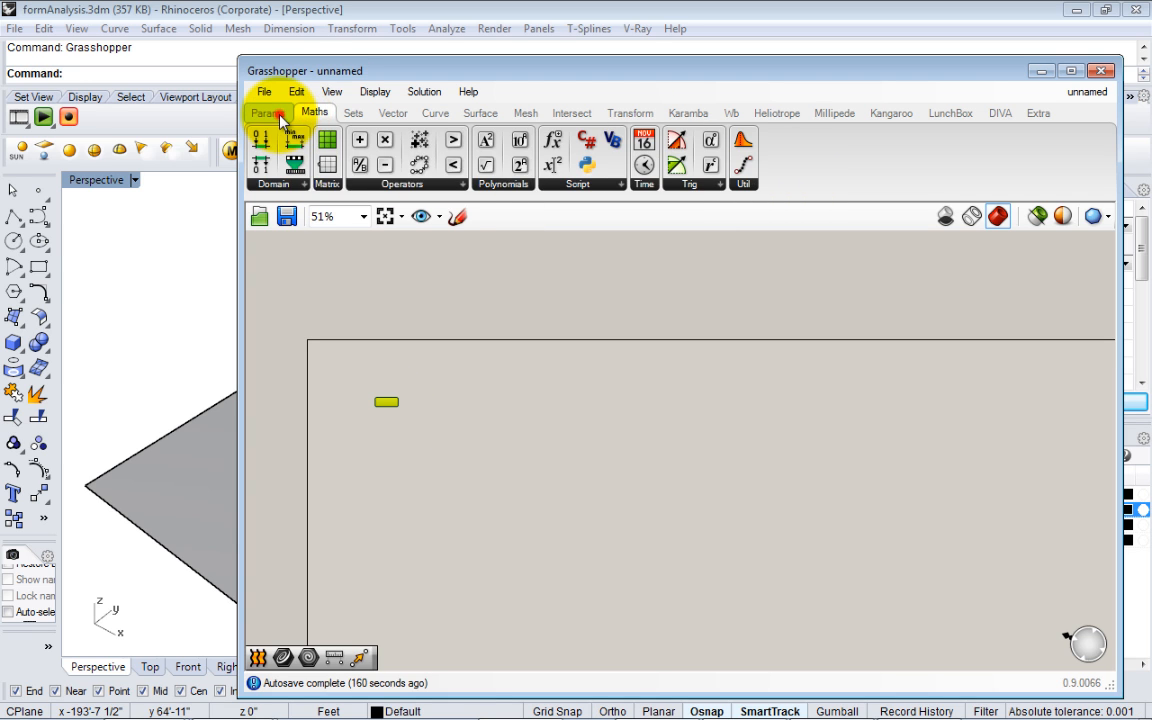
click(266, 112)
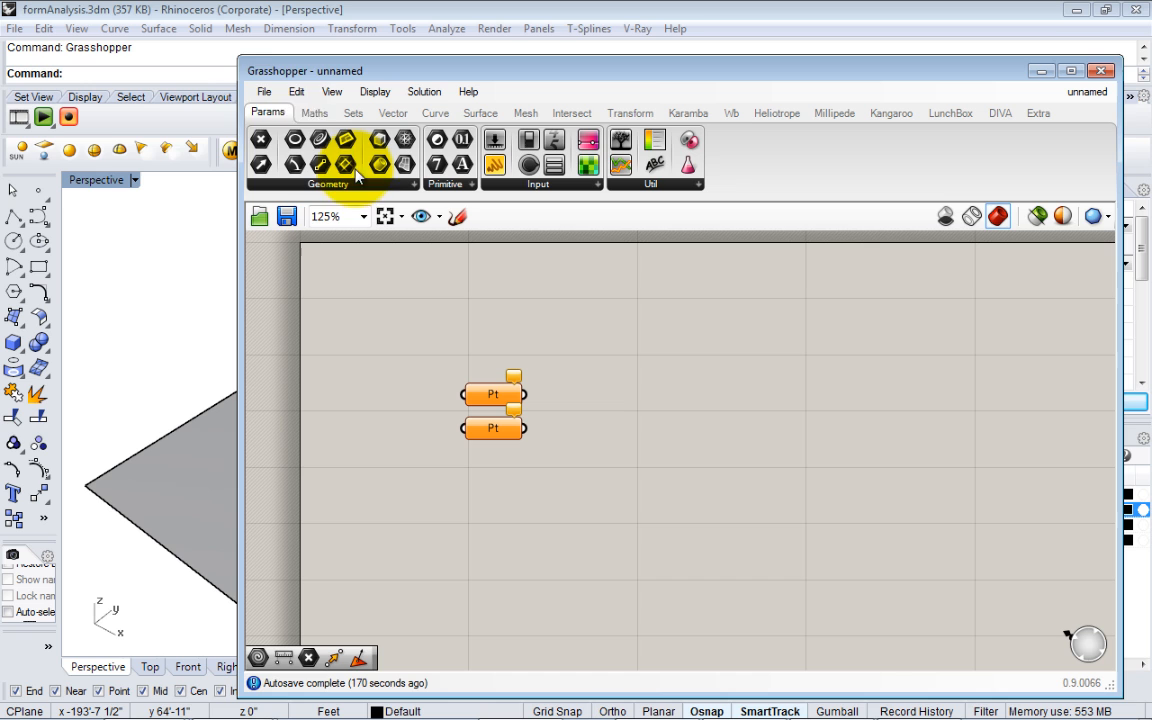
click(538, 184)
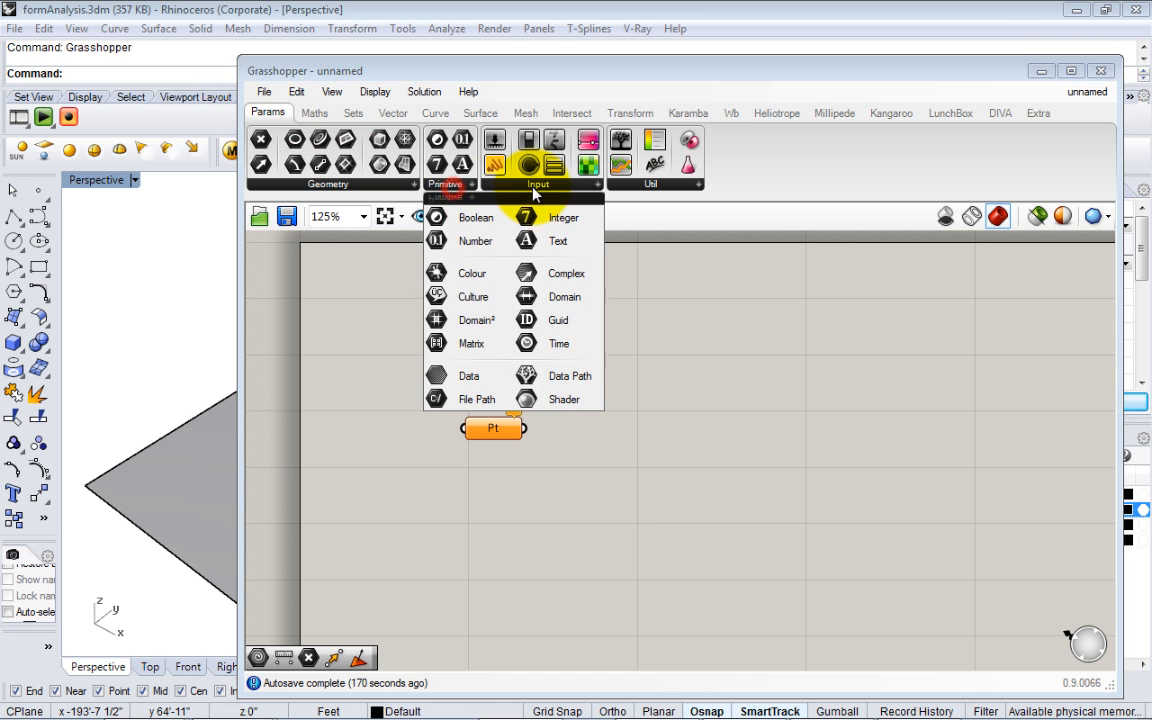
click(538, 164)
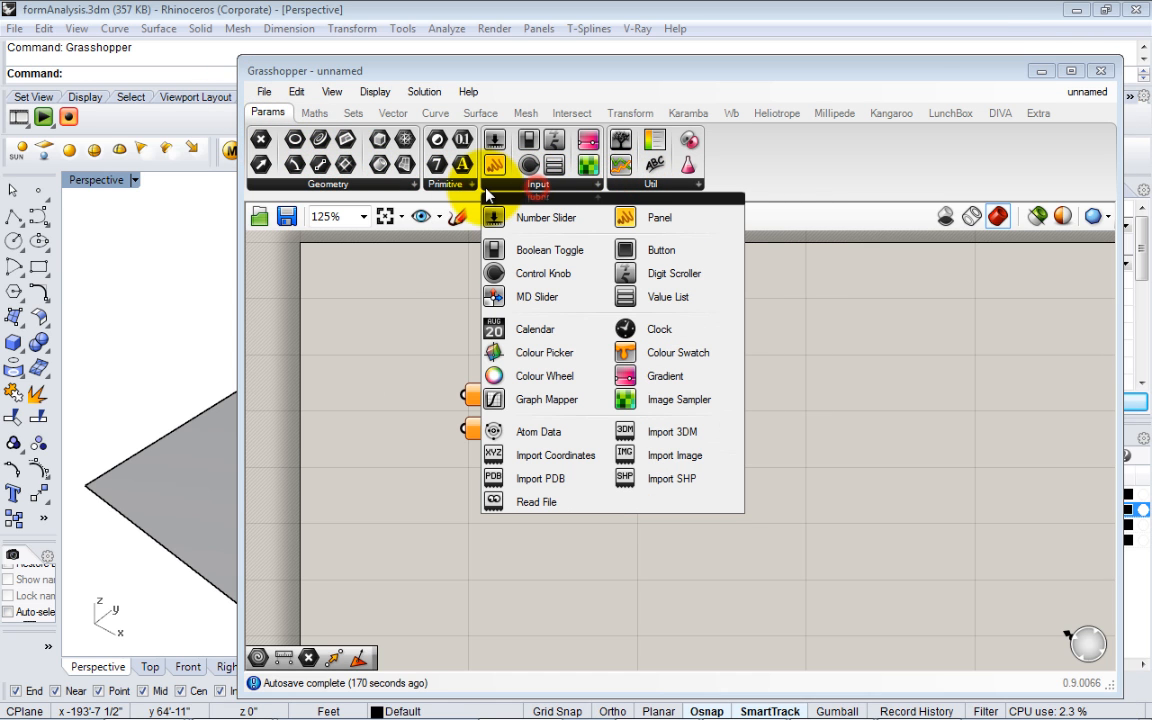
click(328, 184)
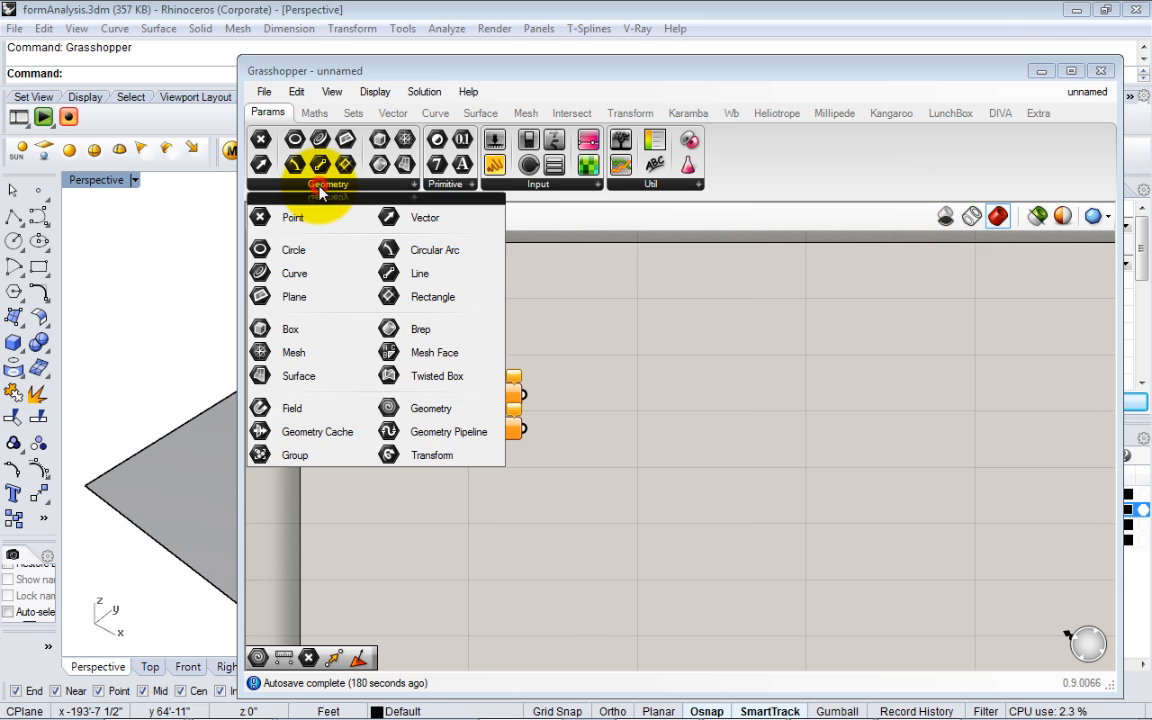
mouse_move(434, 248)
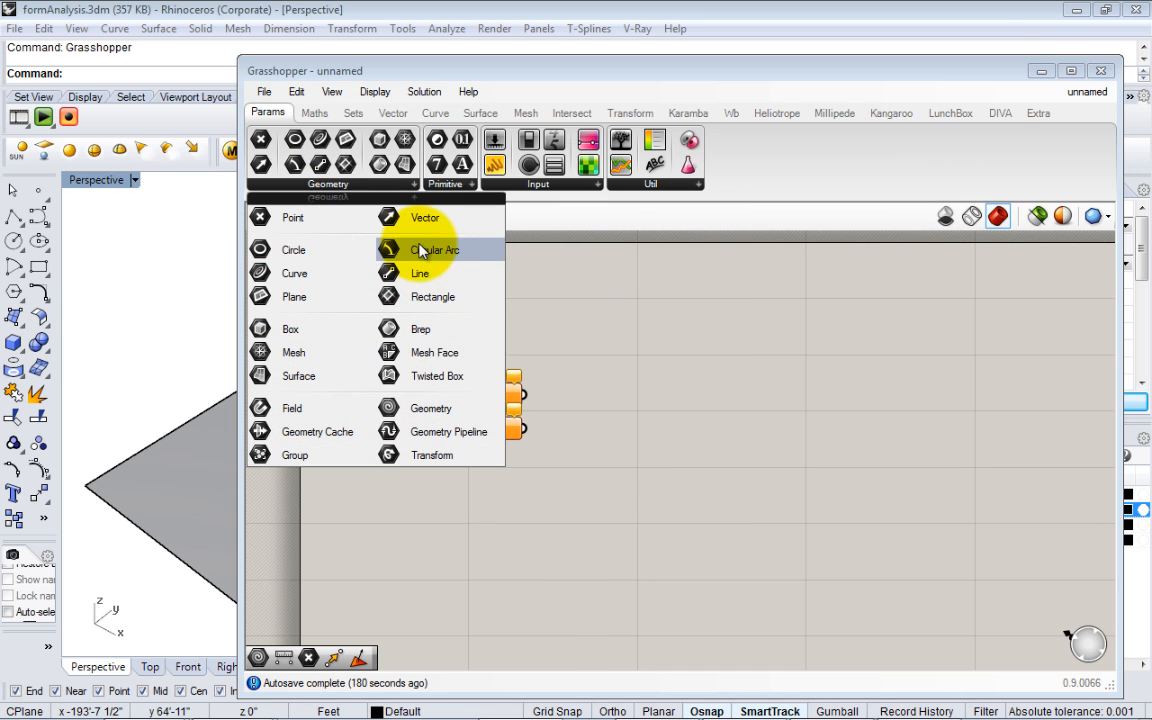
mouse_move(296, 272)
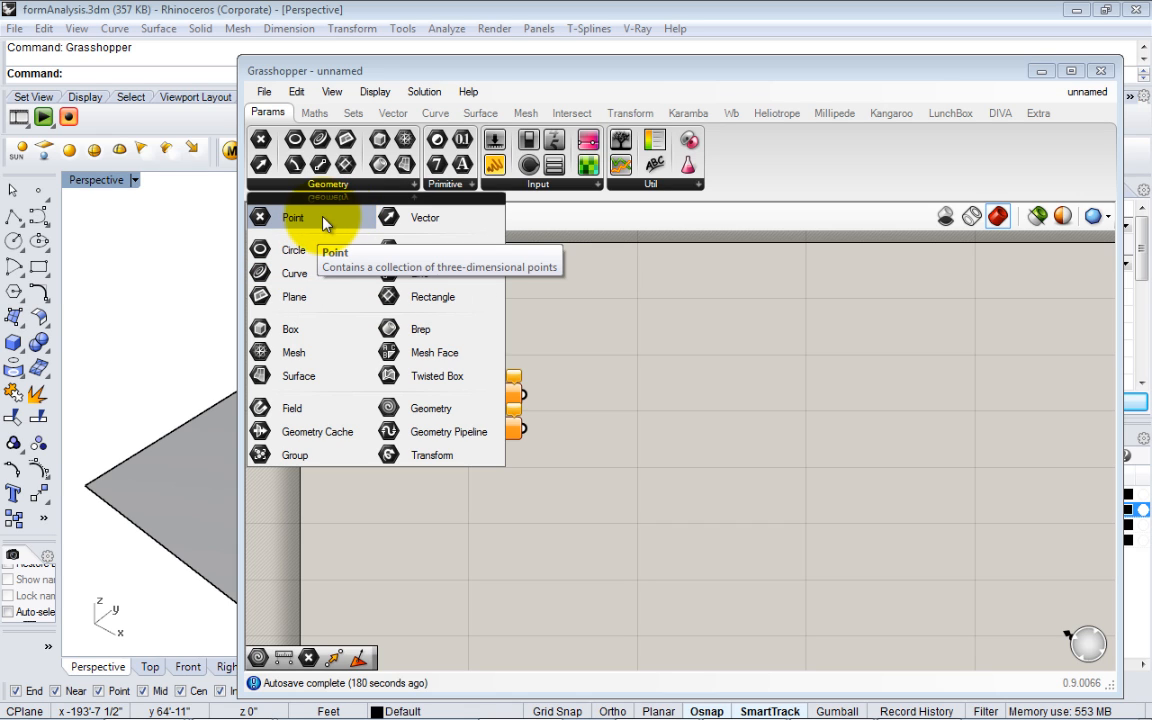
mouse_move(340, 352)
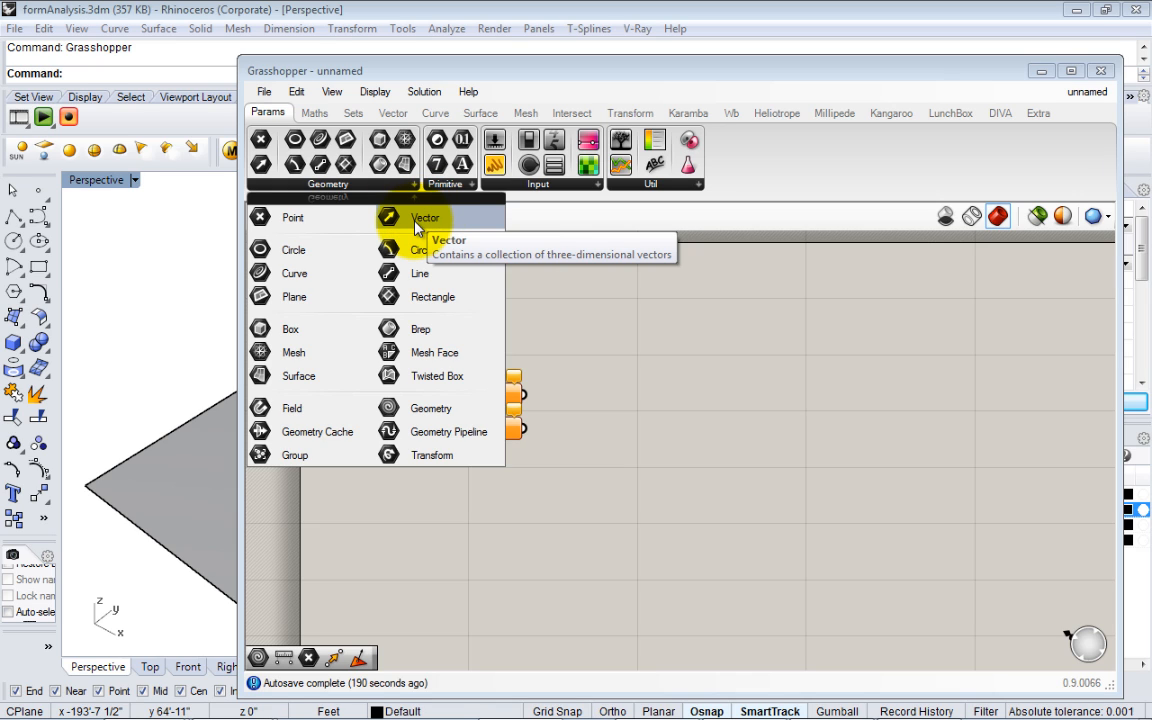
mouse_move(444, 296)
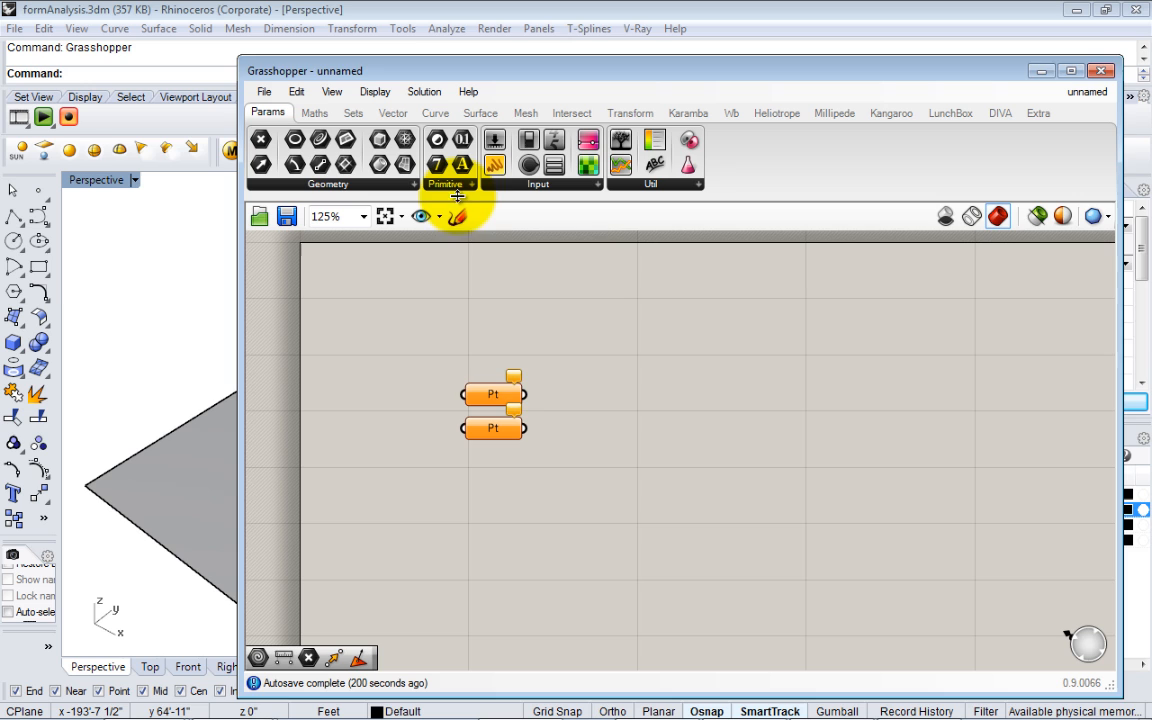
- Place a Geometry parameter from the primitive parameters list onto the canvas
click(472, 184)
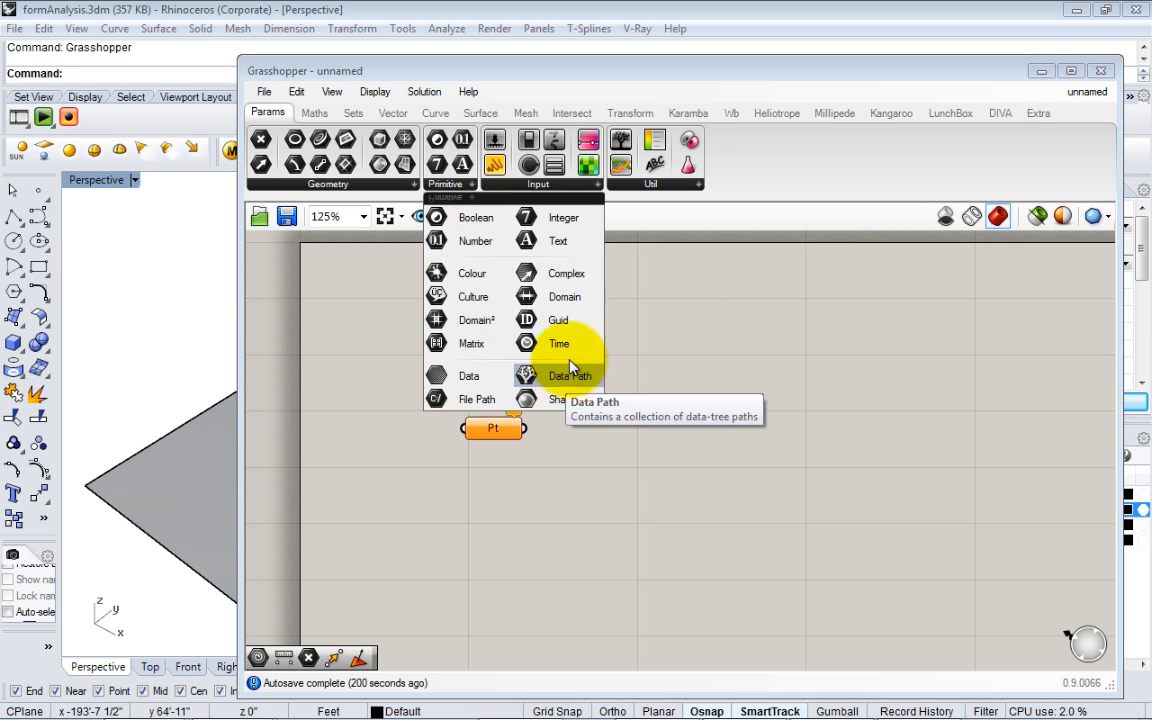
mouse_move(558, 240)
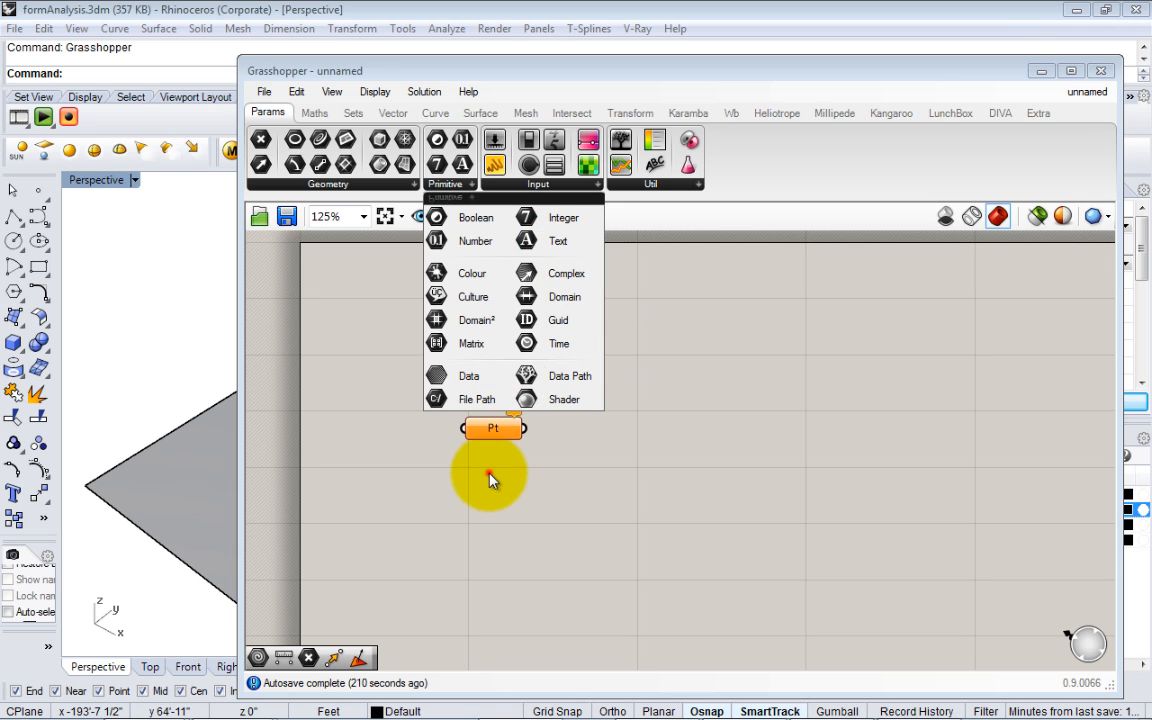
click(490, 478)
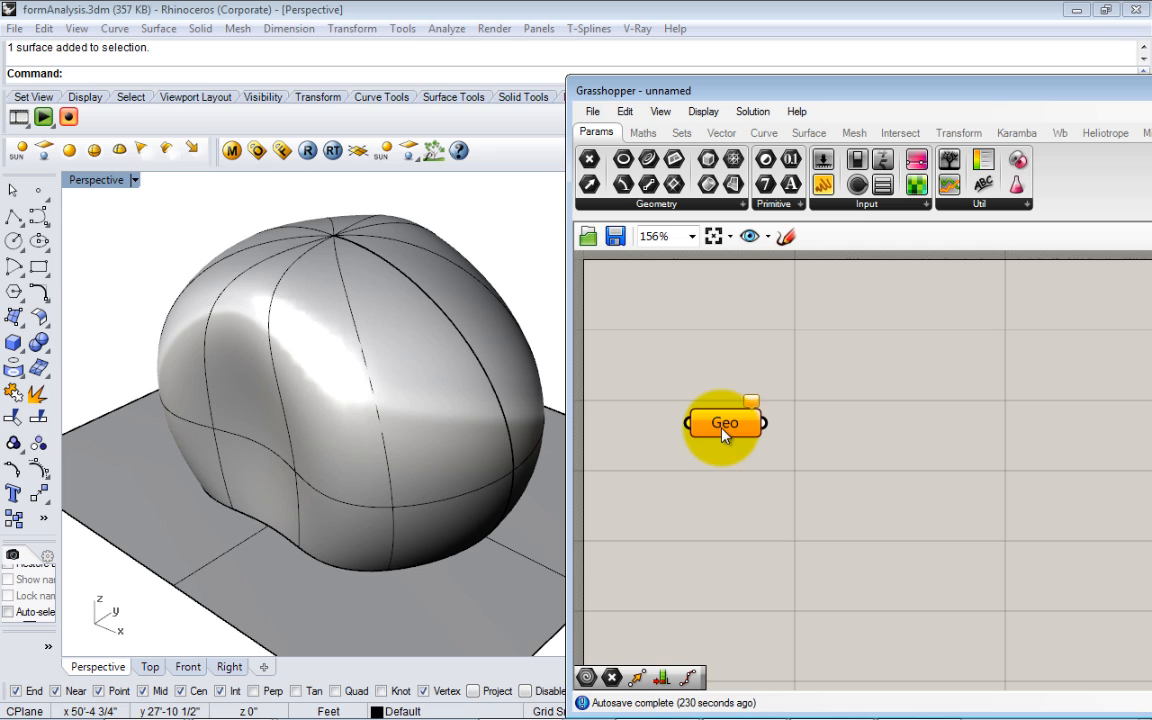
drag(724, 422, 708, 406)
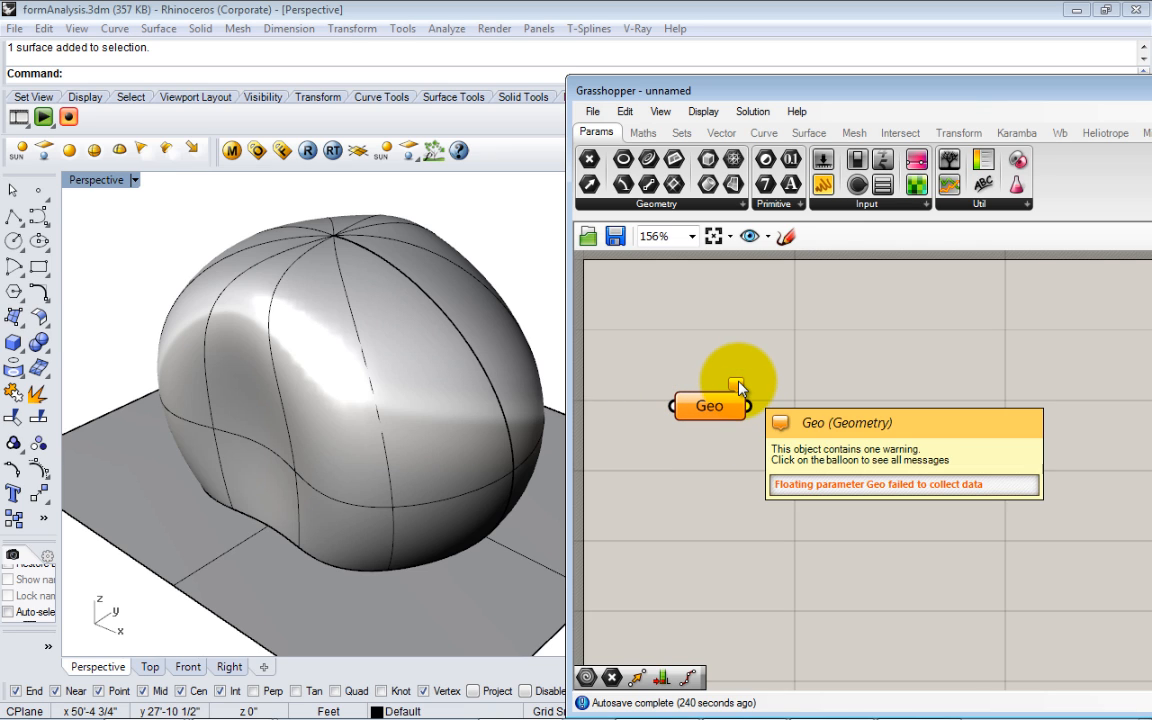
drag(710, 404, 810, 420)
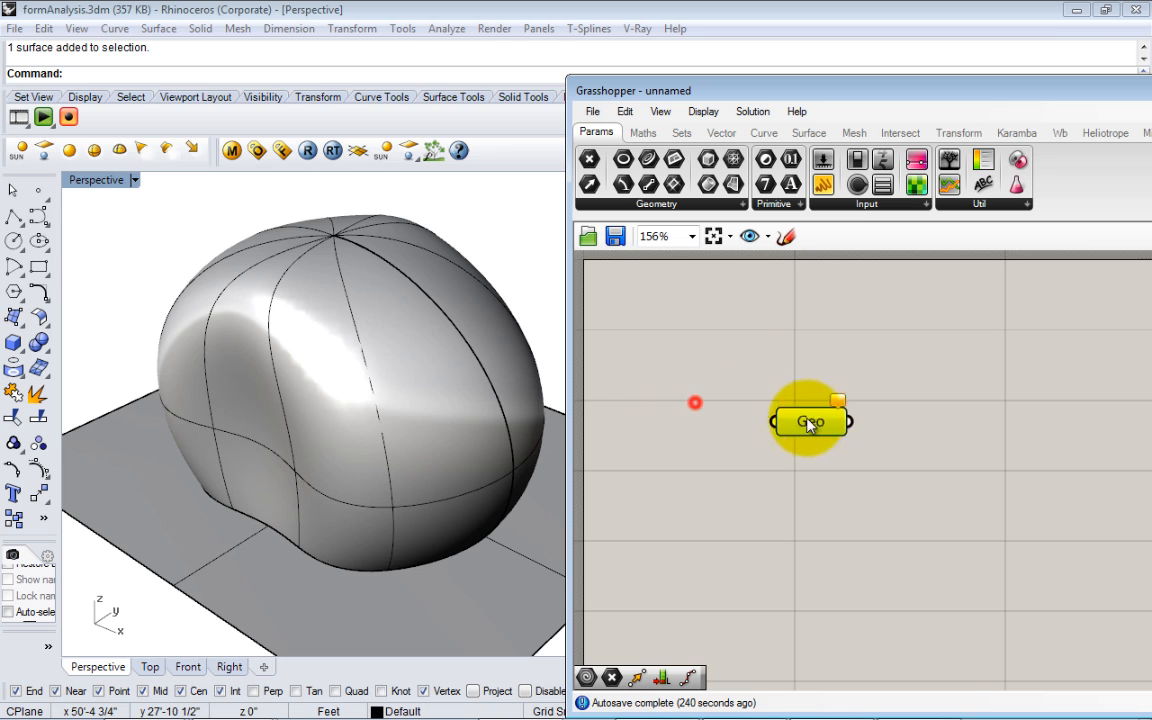
drag(810, 420, 710, 400)
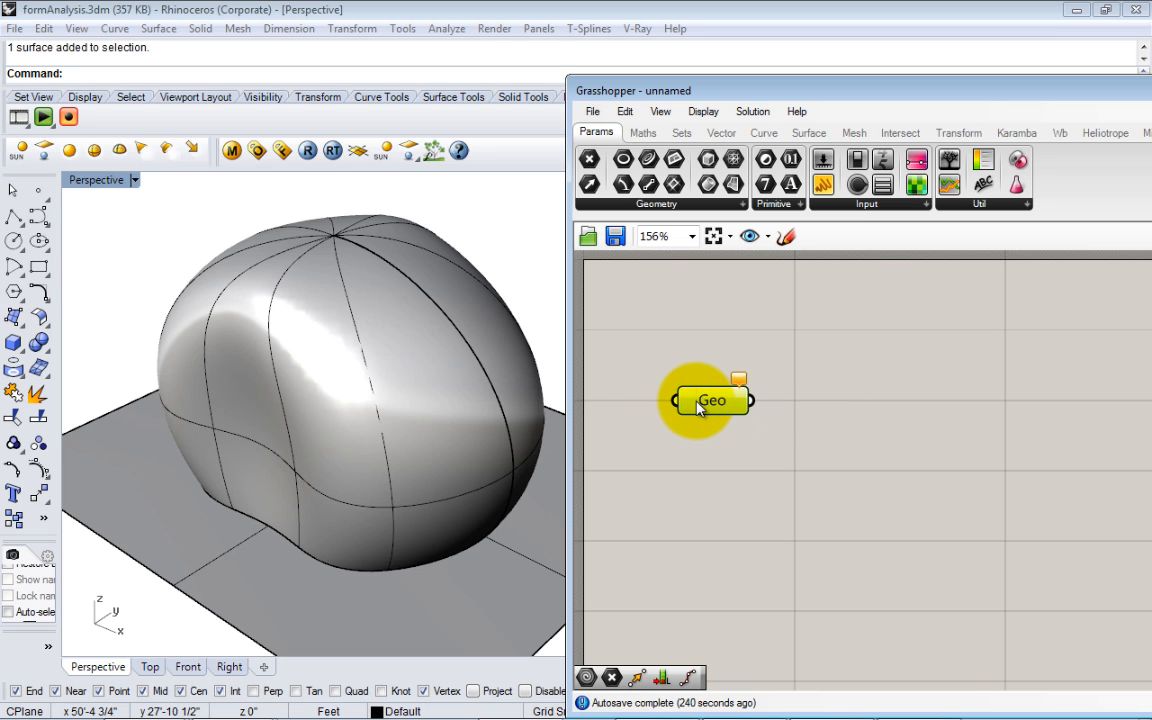
drag(712, 400, 716, 402)
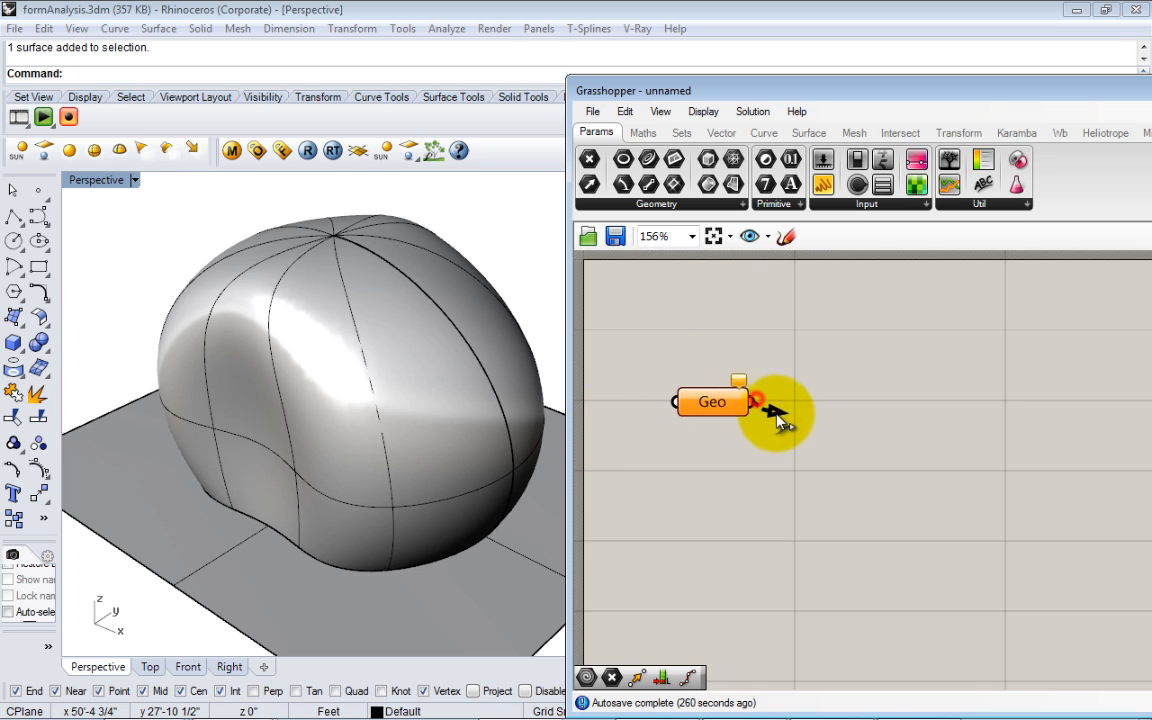
drag(762, 400, 828, 504)
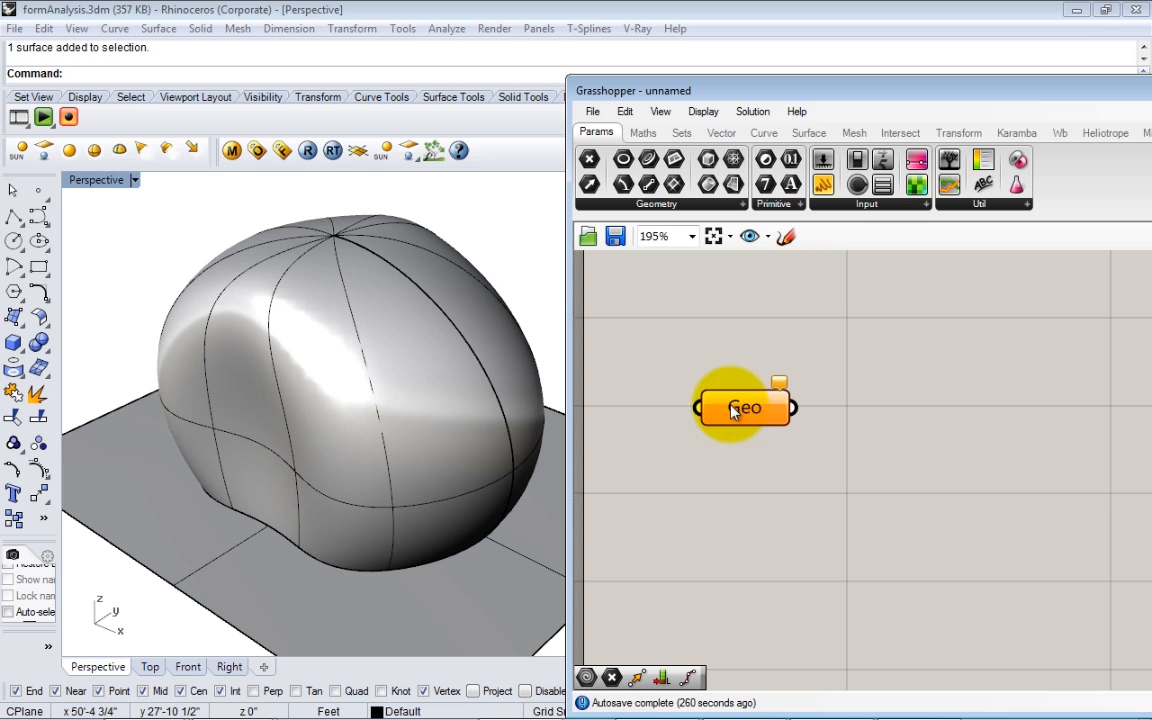
drag(744, 408, 690, 418)
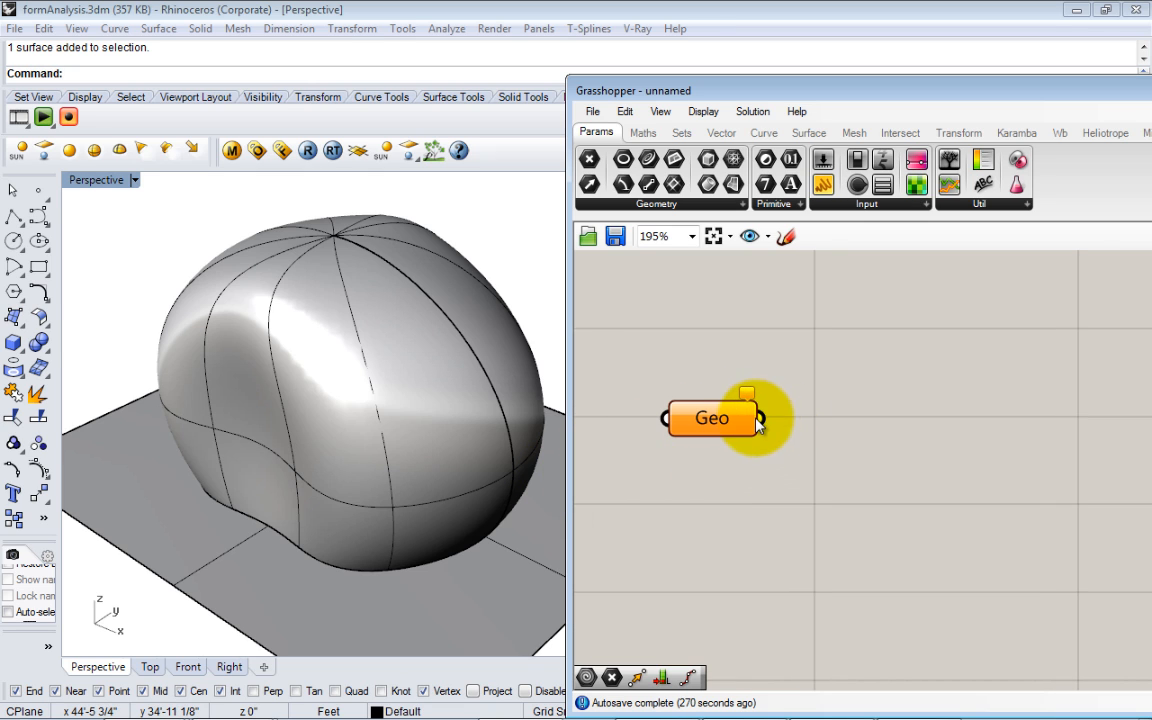
drag(760, 418, 864, 444)
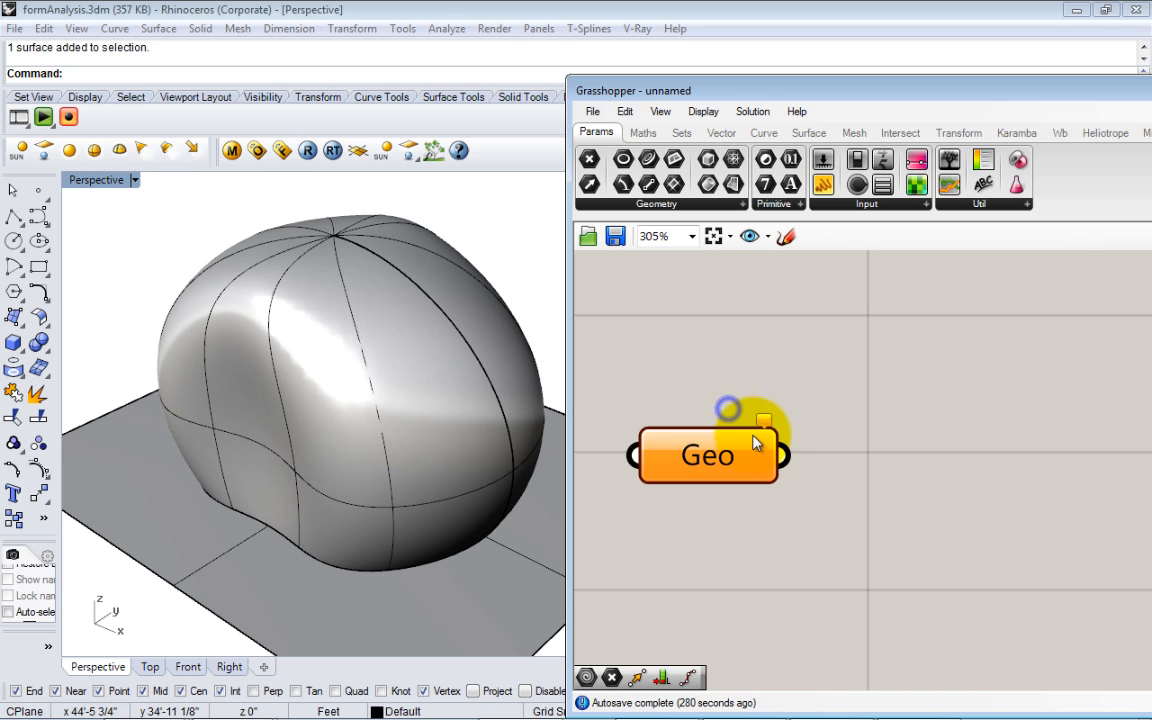
mouse_move(764, 444)
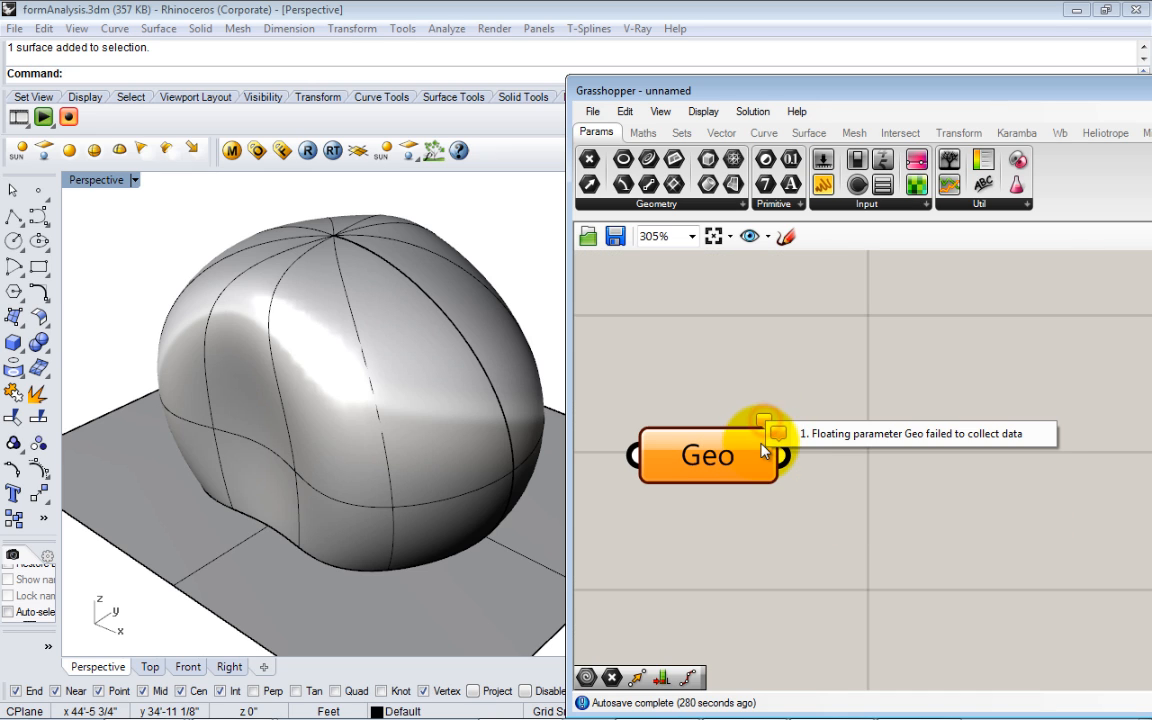
mouse_move(904, 444)
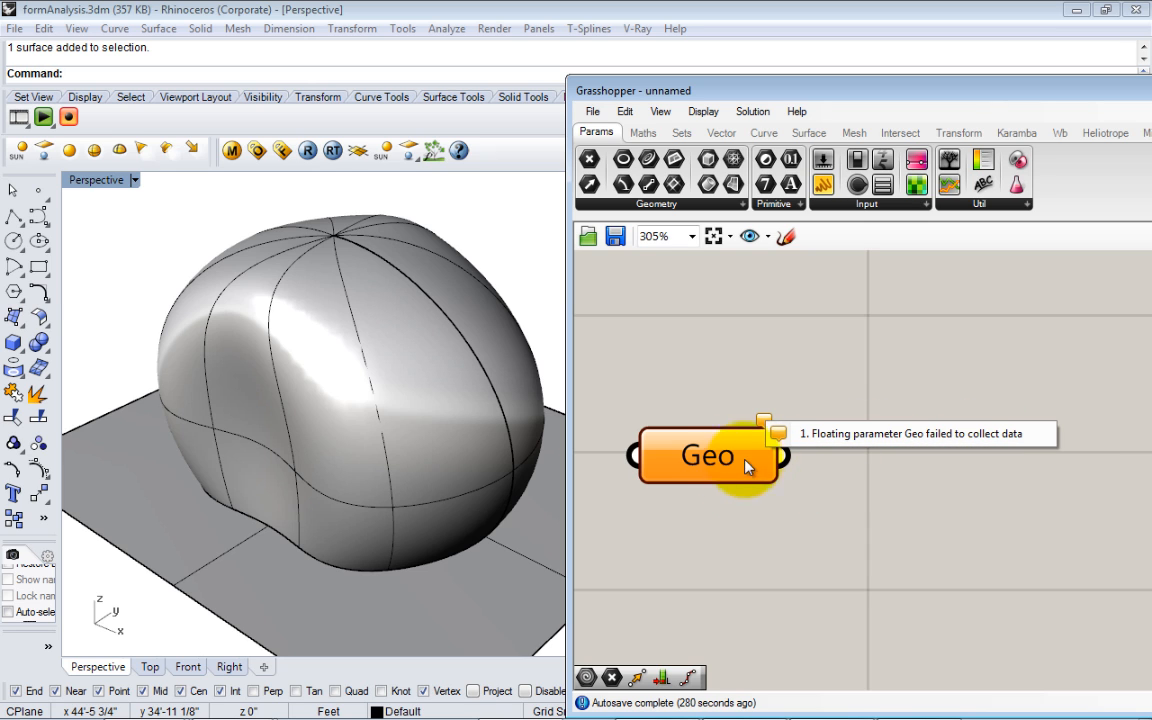
mouse_move(984, 444)
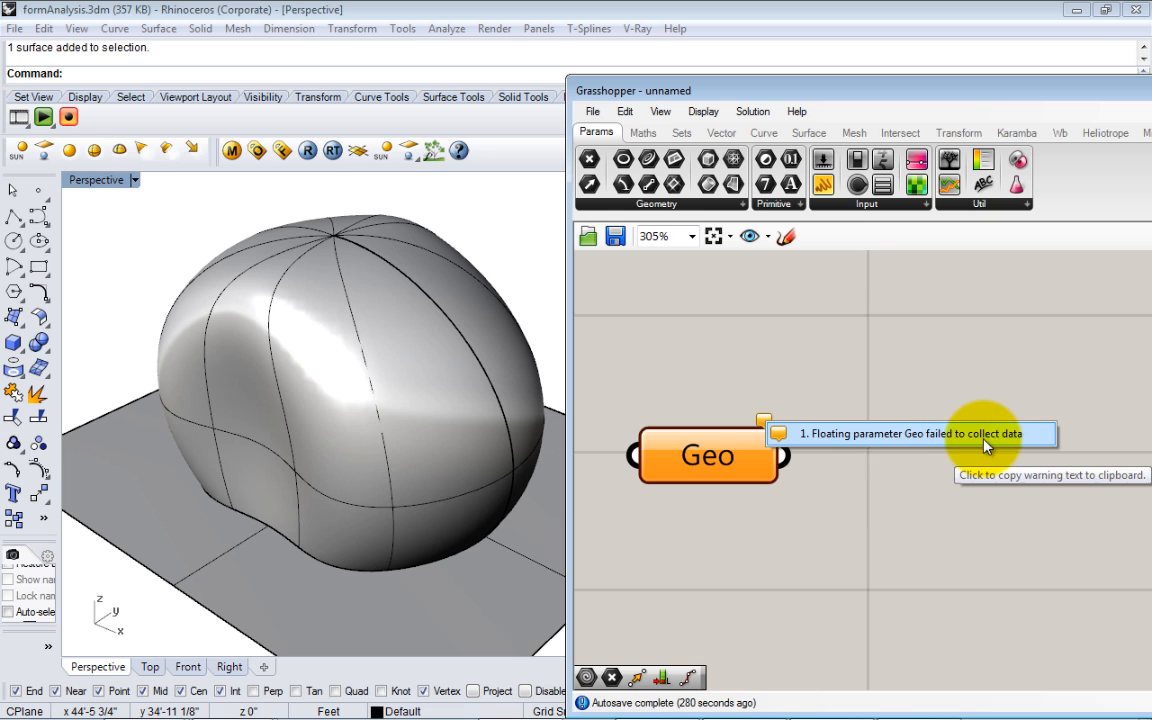
right_click(708, 456)
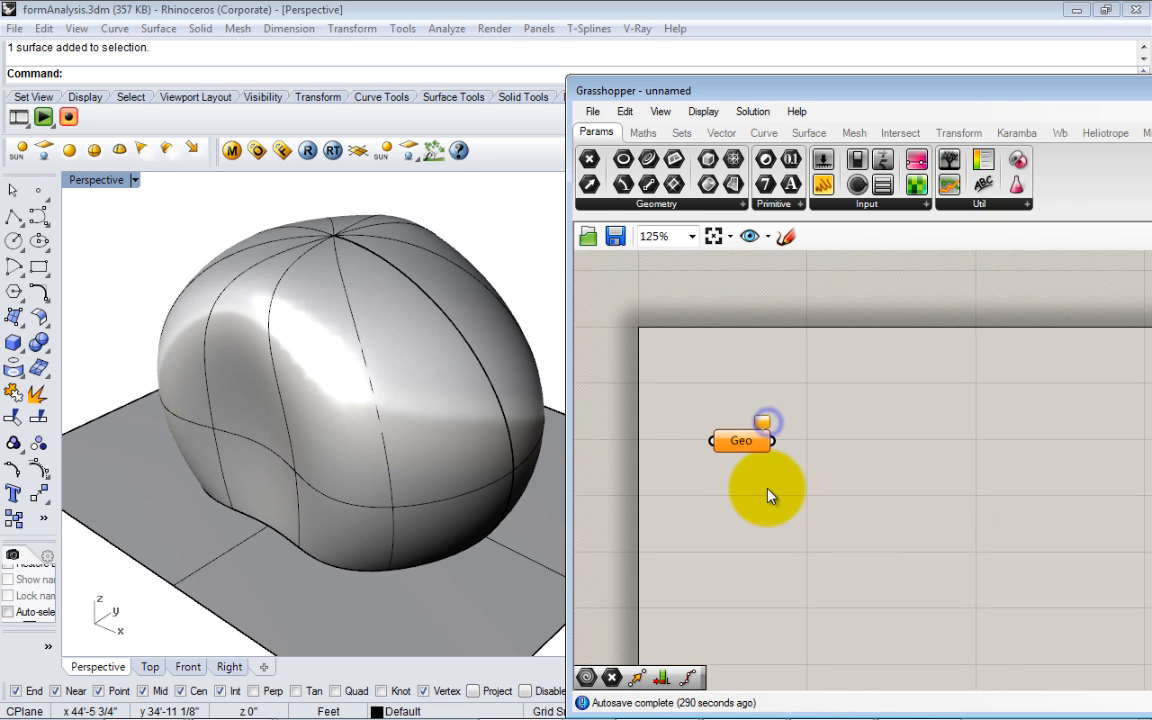
mouse_move(740, 442)
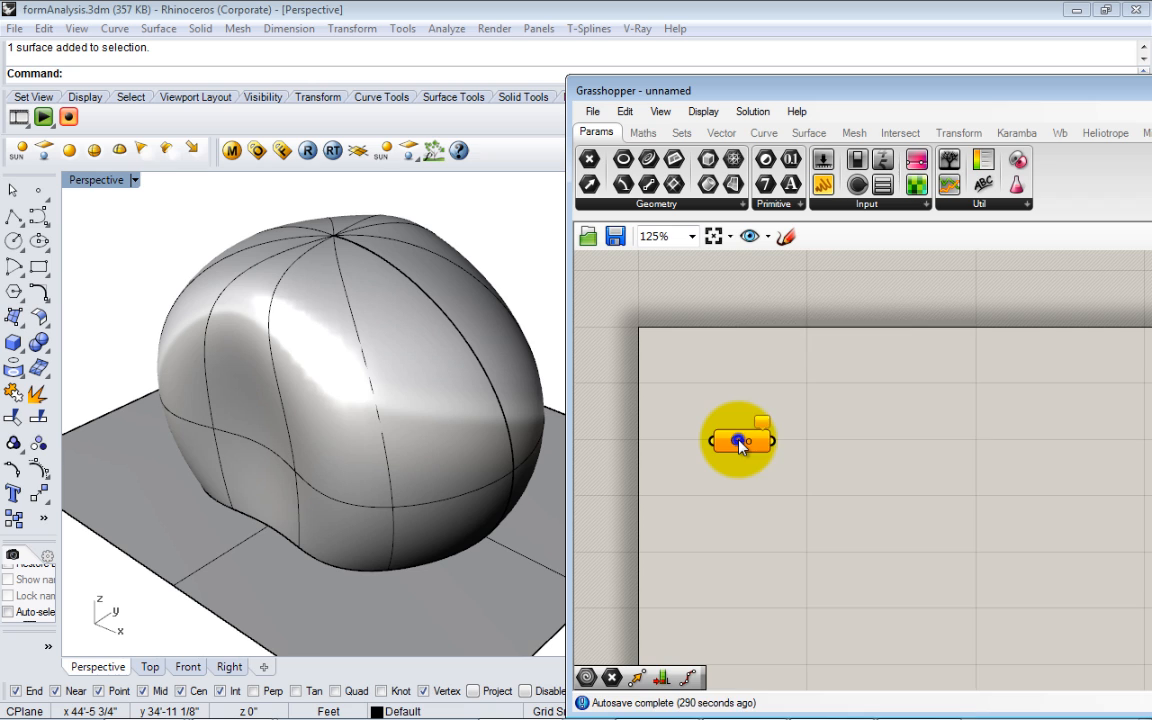
- Choose Set one Geometry on the Geo parameter to reference the blob surface
right_click(740, 440)
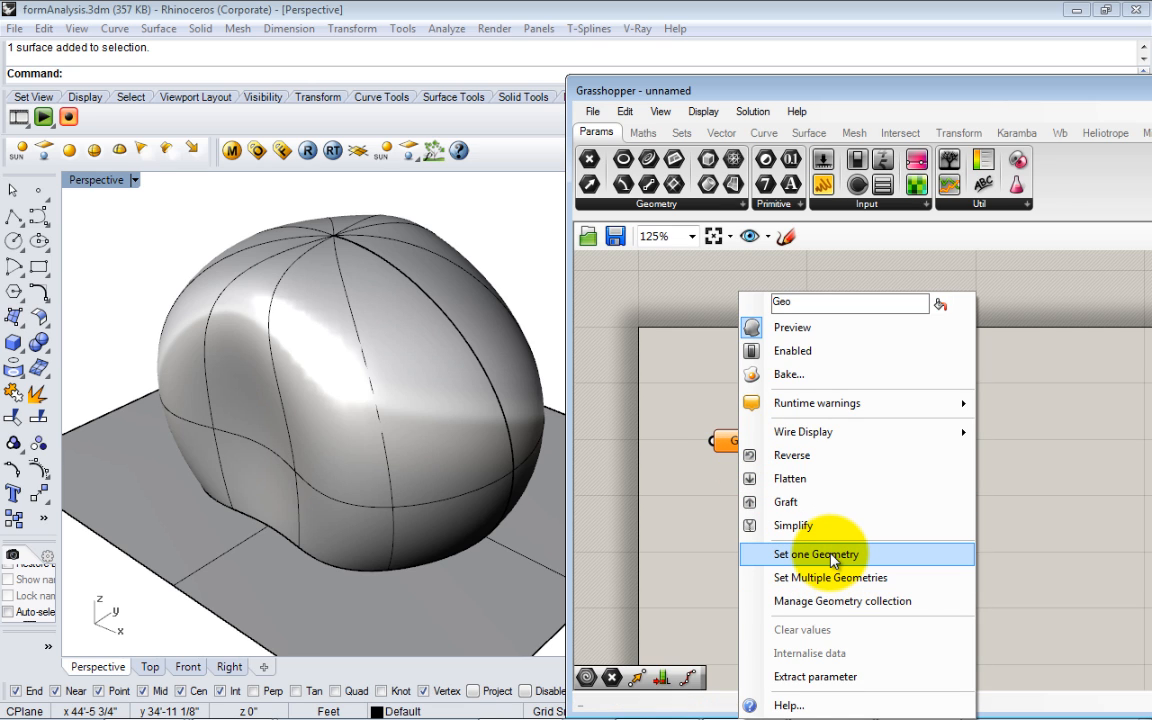
click(816, 554)
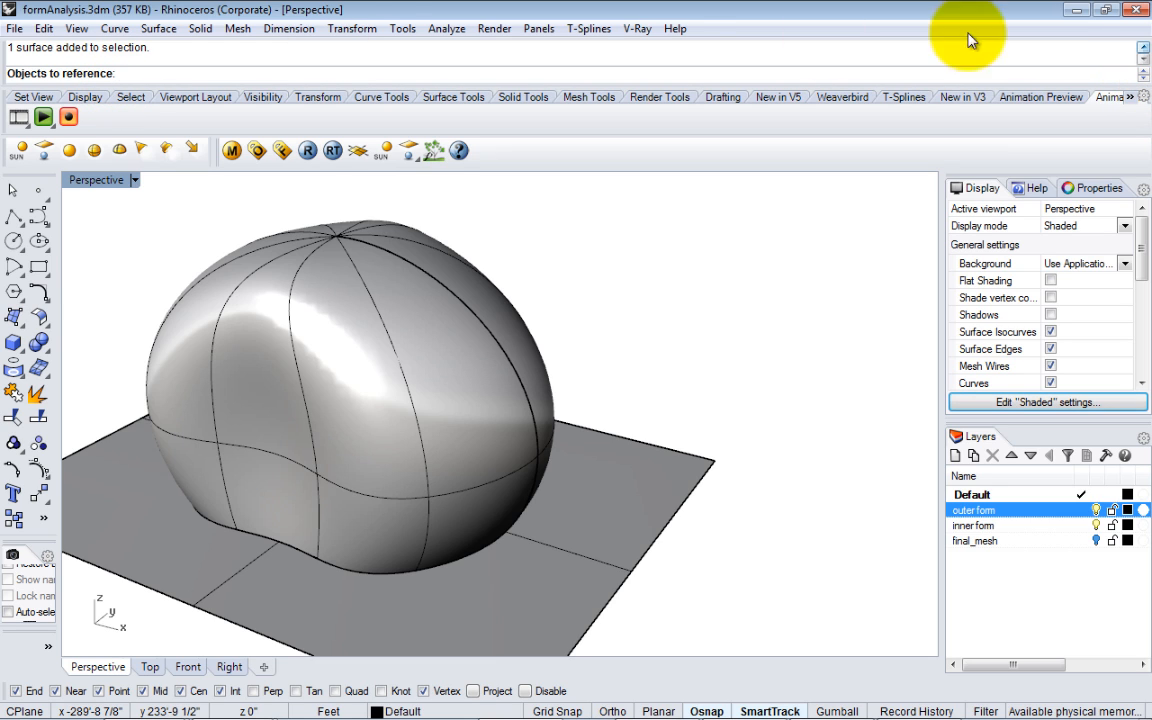
mouse_move(576, 364)
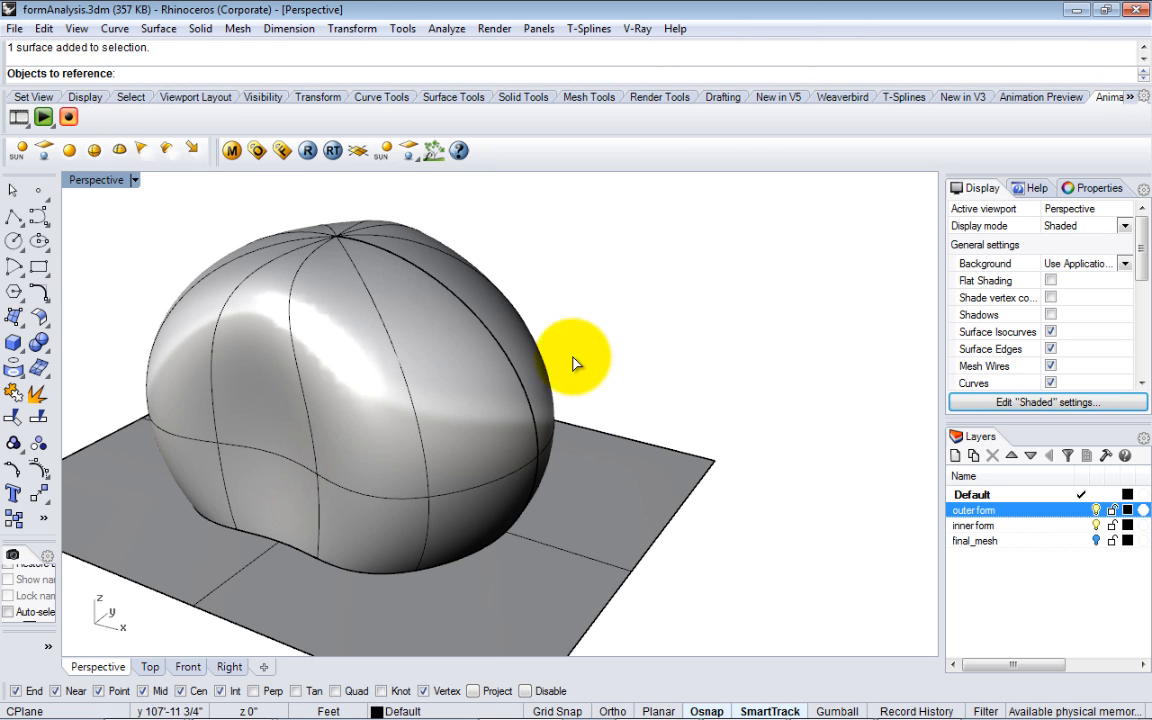
mouse_move(508, 312)
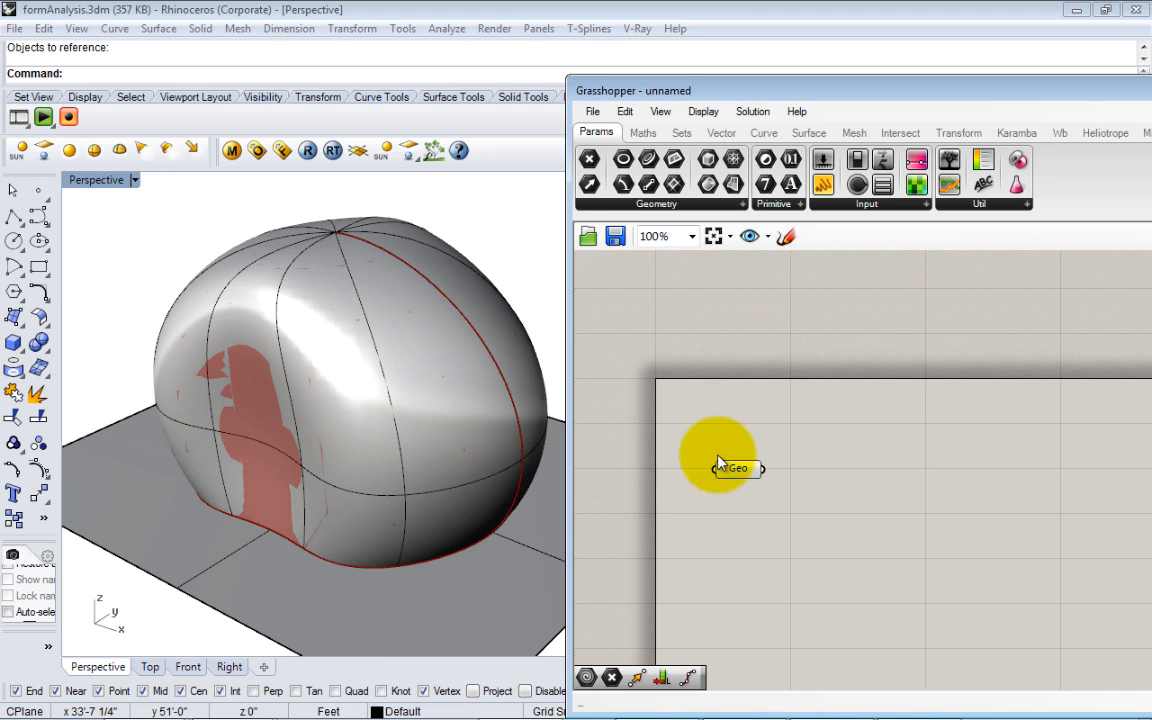
drag(720, 456, 736, 470)
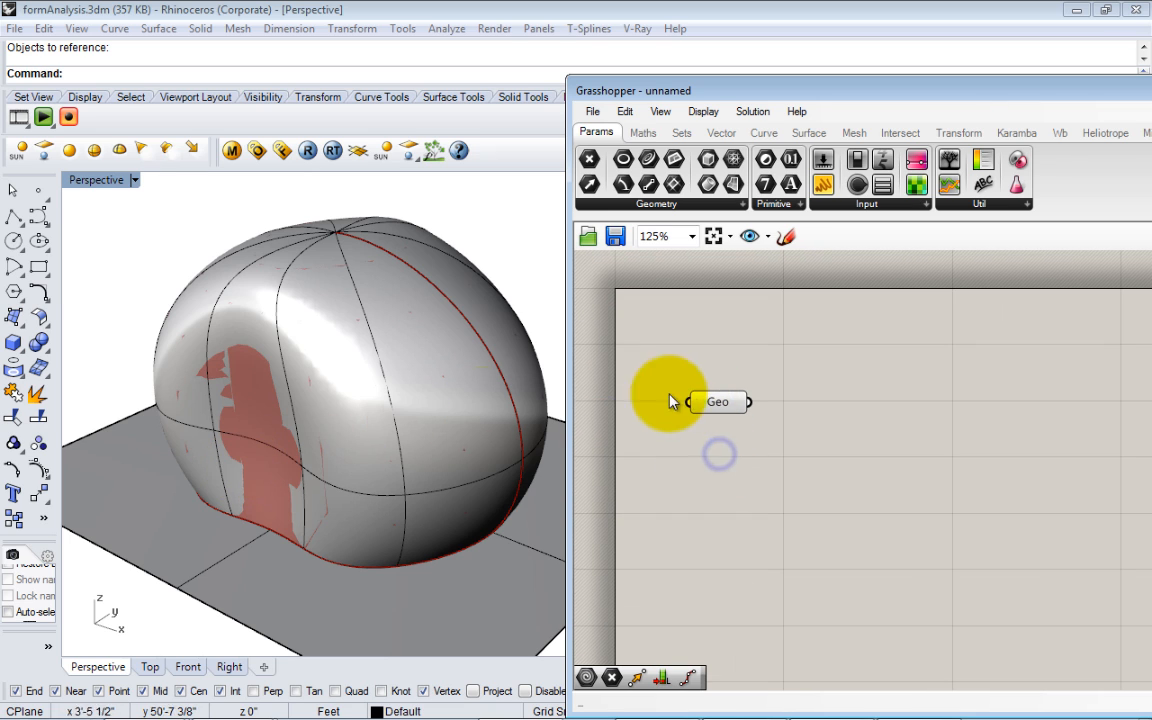
click(718, 400)
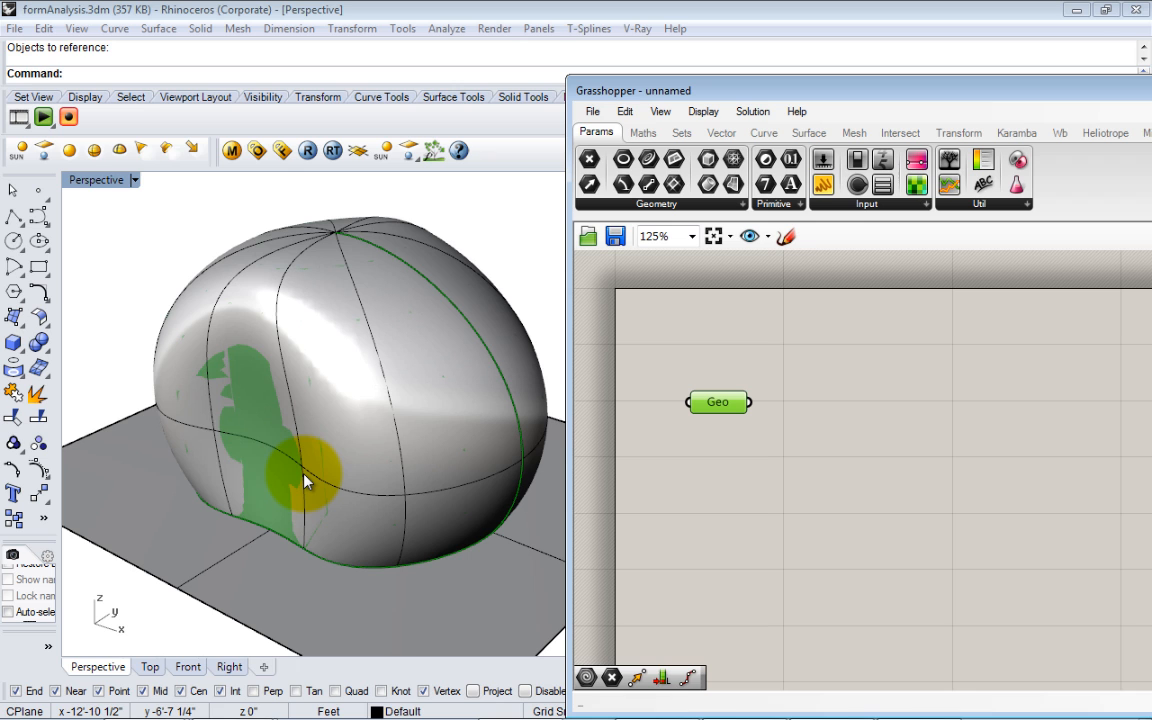
mouse_move(390, 496)
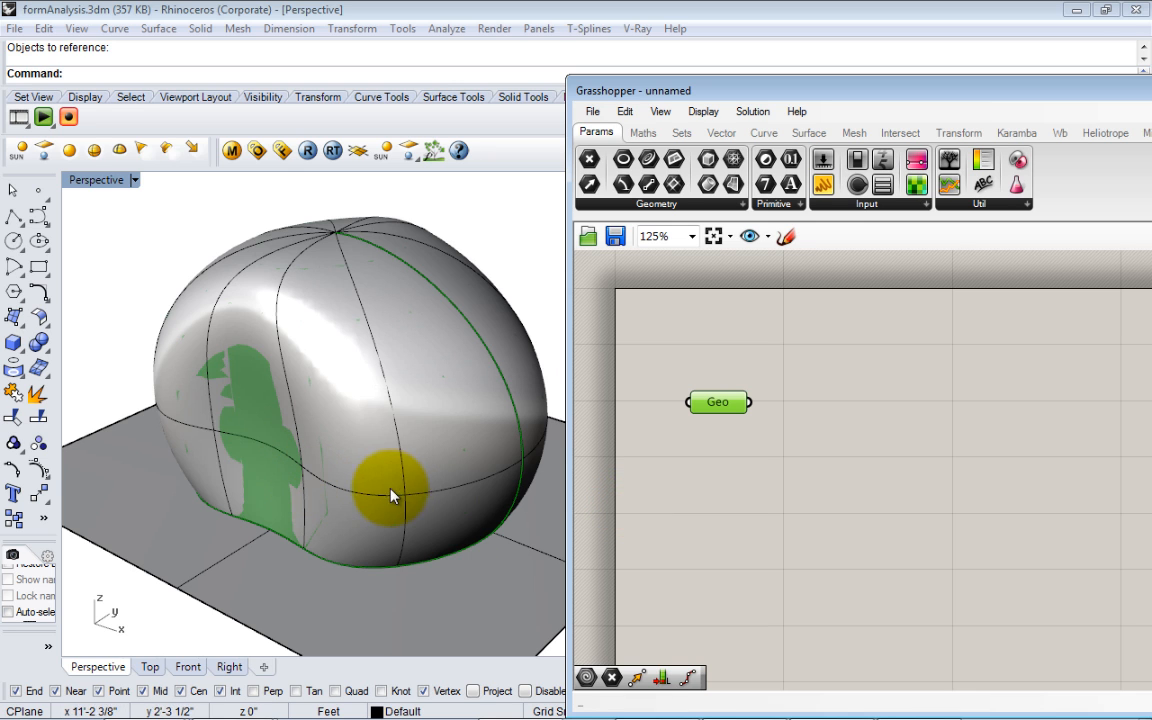
drag(390, 496, 480, 264)
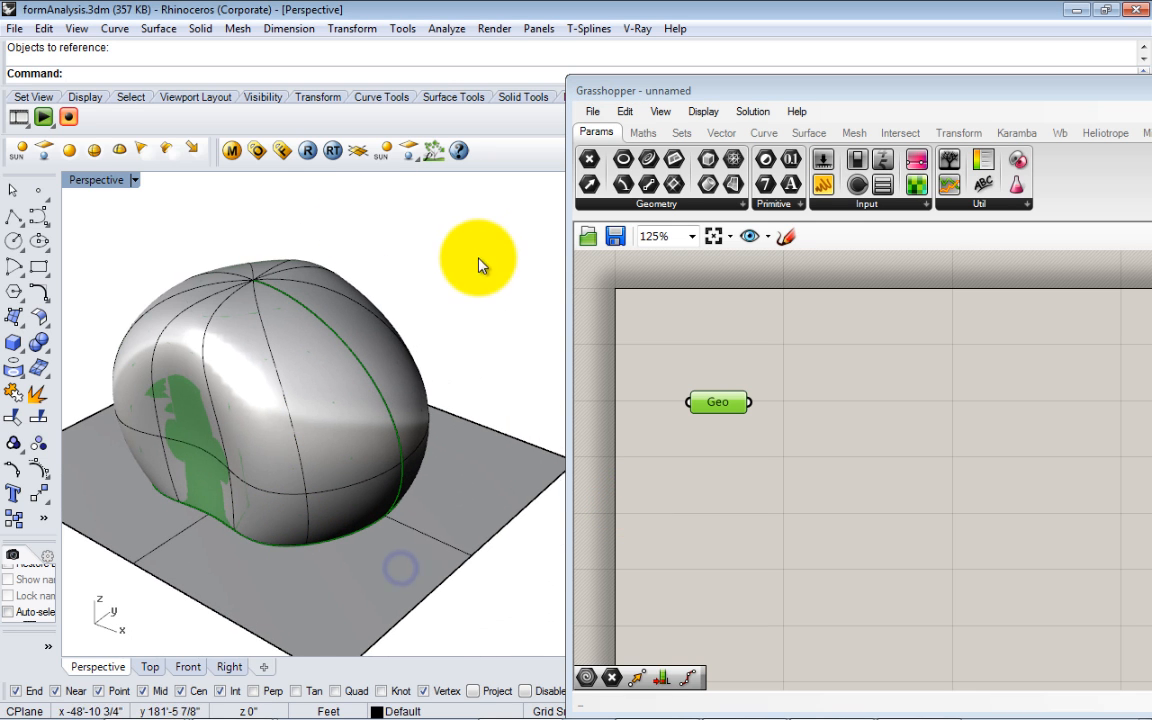
- Hide the original blob surface and move the Grasshopper editor to reveal the Layers panel
click(500, 350)
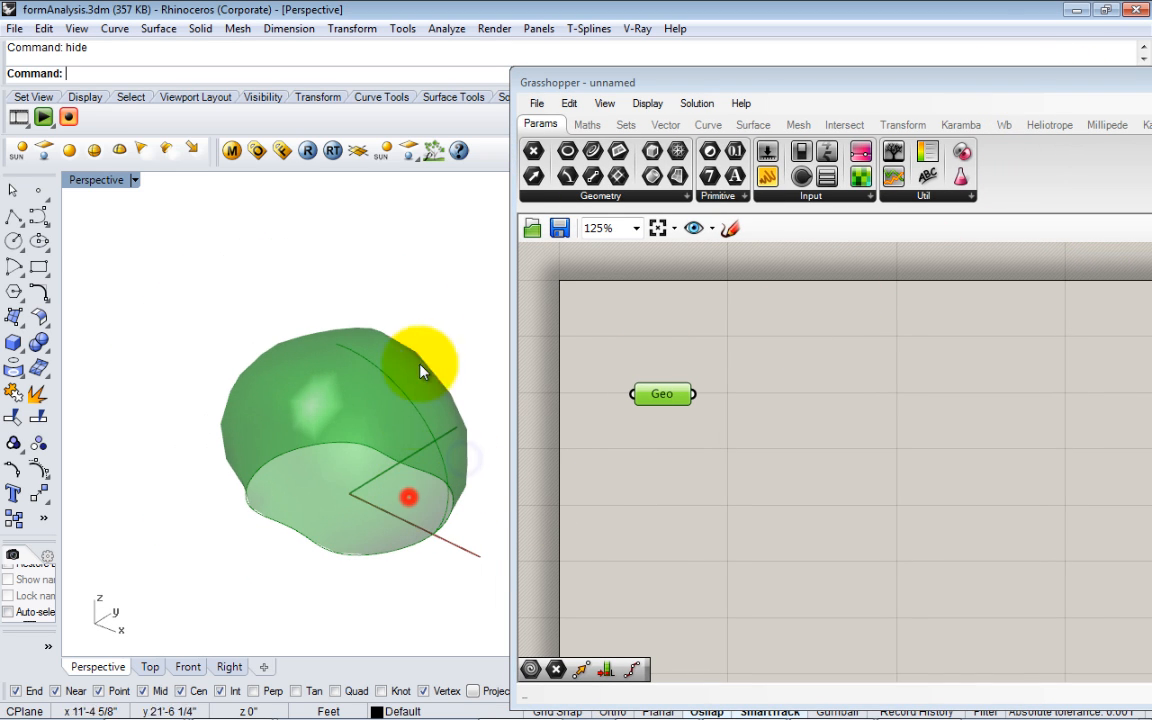
drag(420, 370, 324, 556)
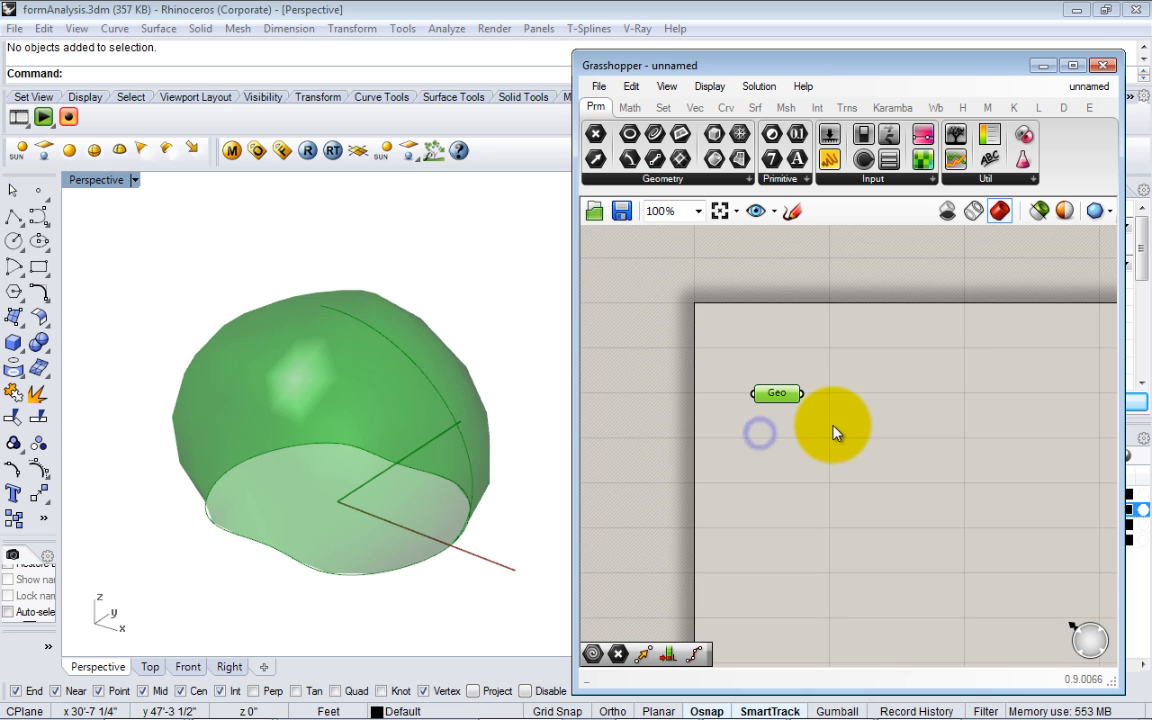
drag(836, 430, 236, 470)
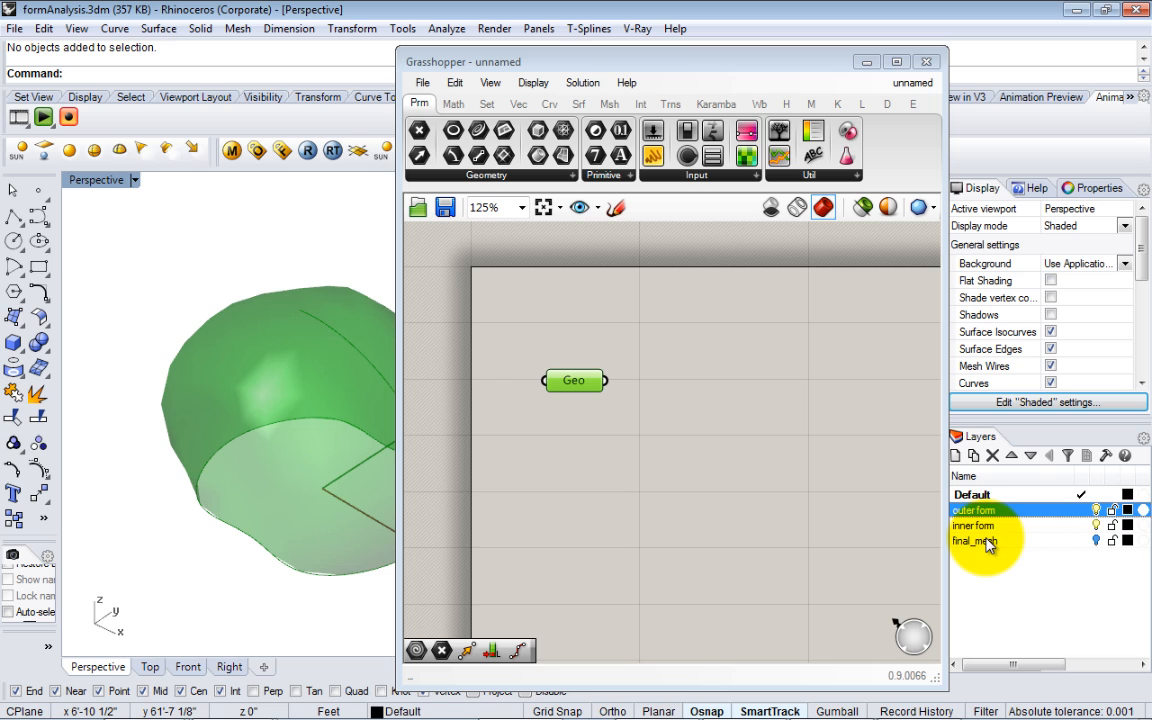
- Add a new layer, Layer 01, and make it the current layer
click(954, 456)
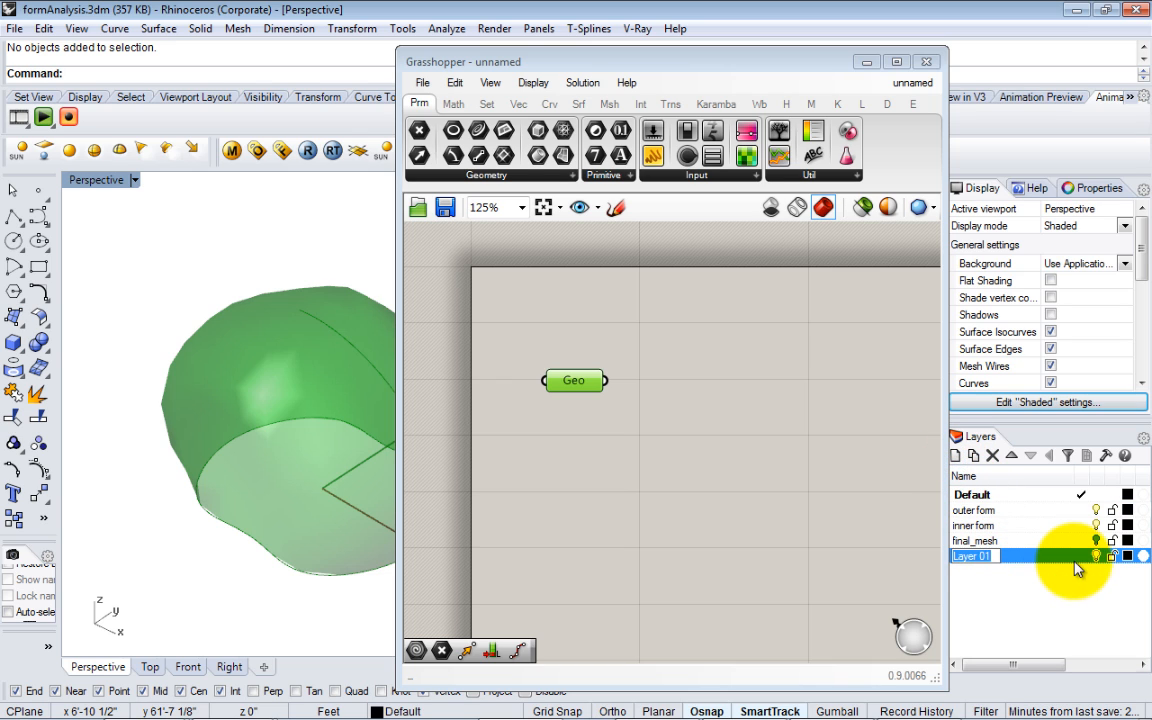
click(1080, 556)
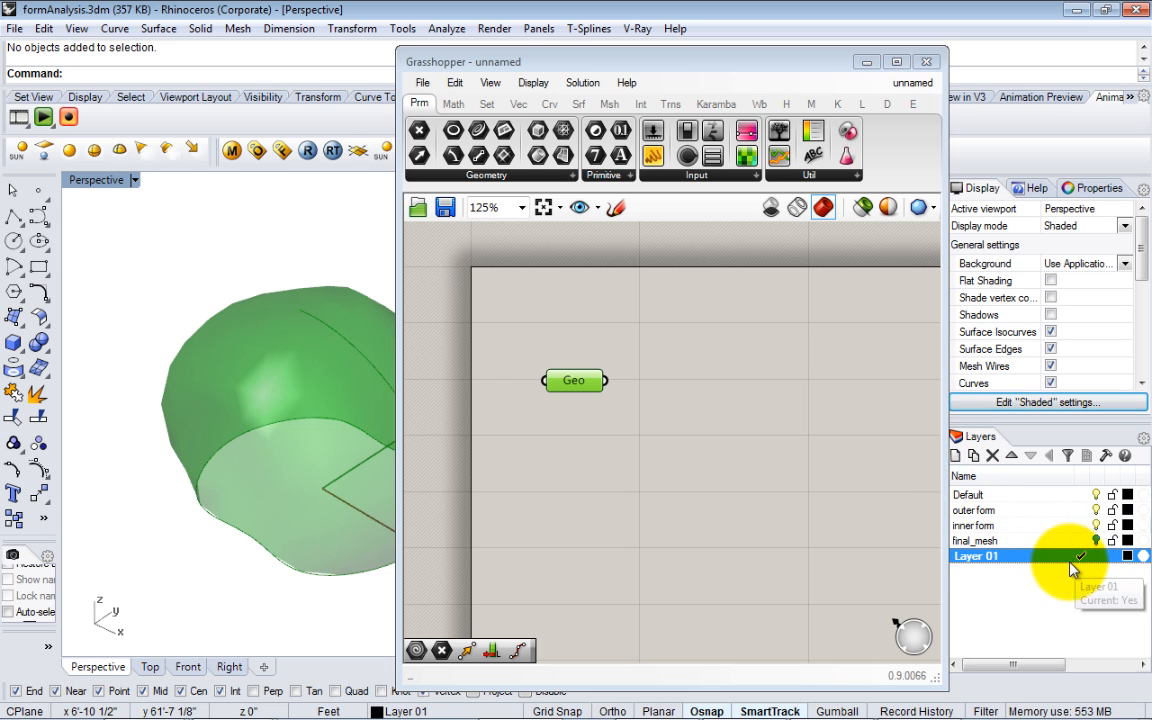
- Bake the Geo parameter's surface into Rhino on Layer 01
right_click(574, 380)
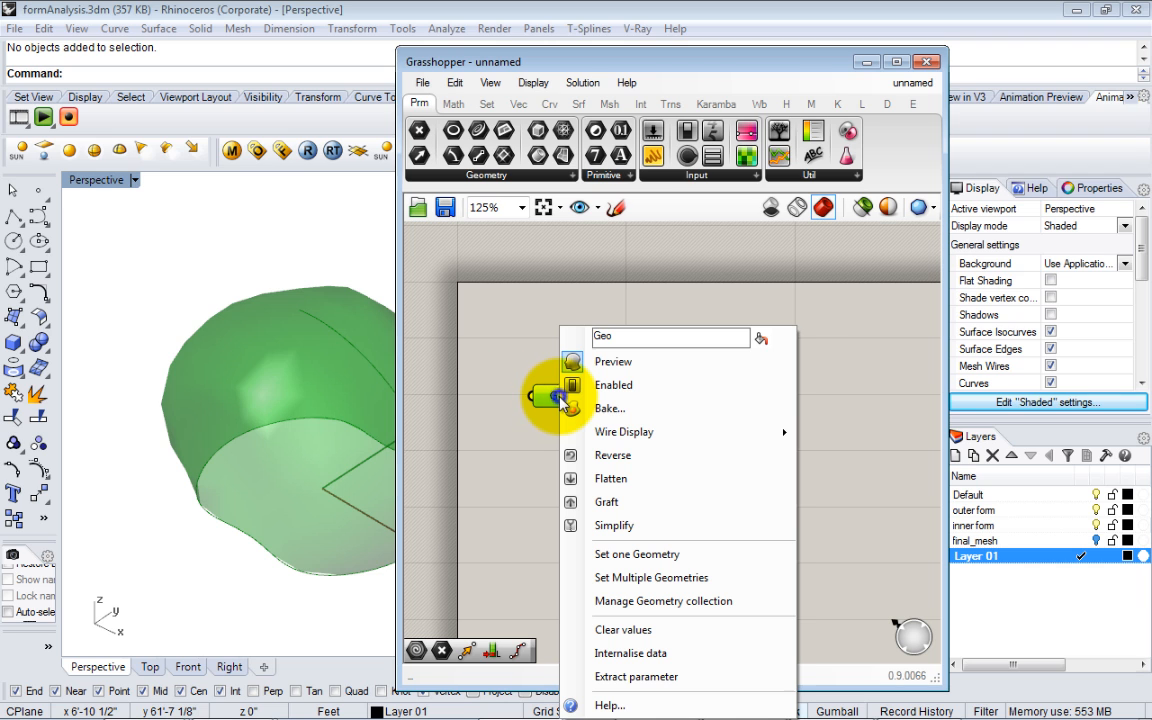
mouse_move(608, 408)
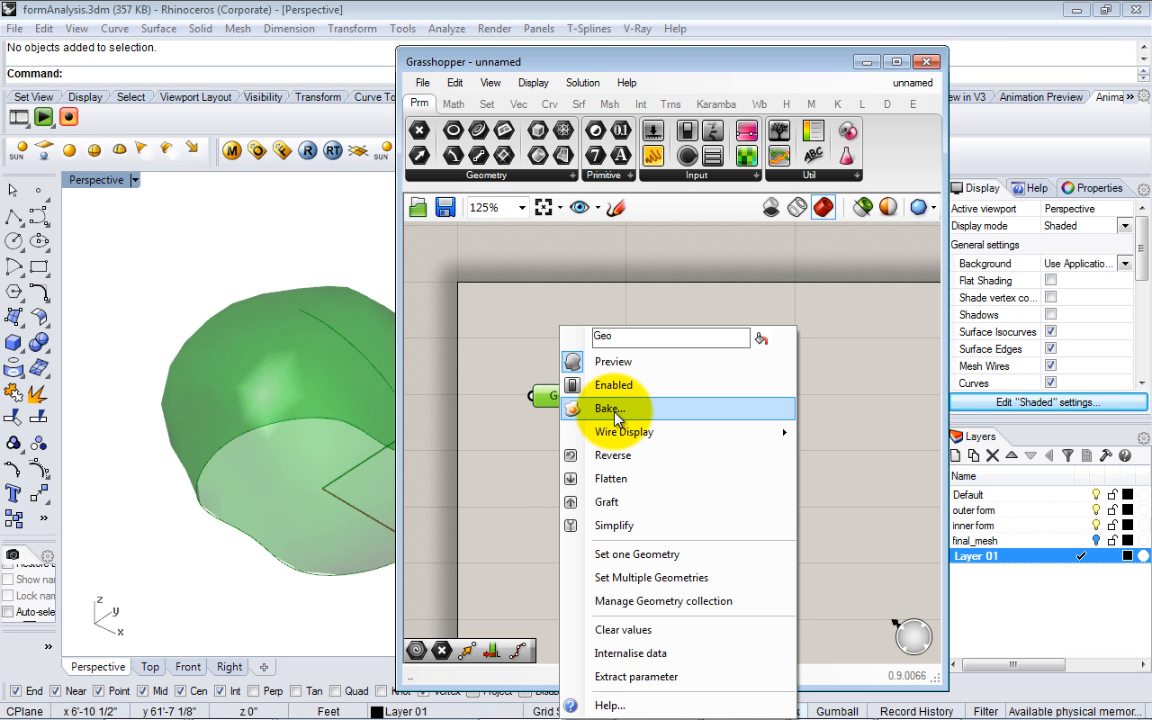
click(608, 408)
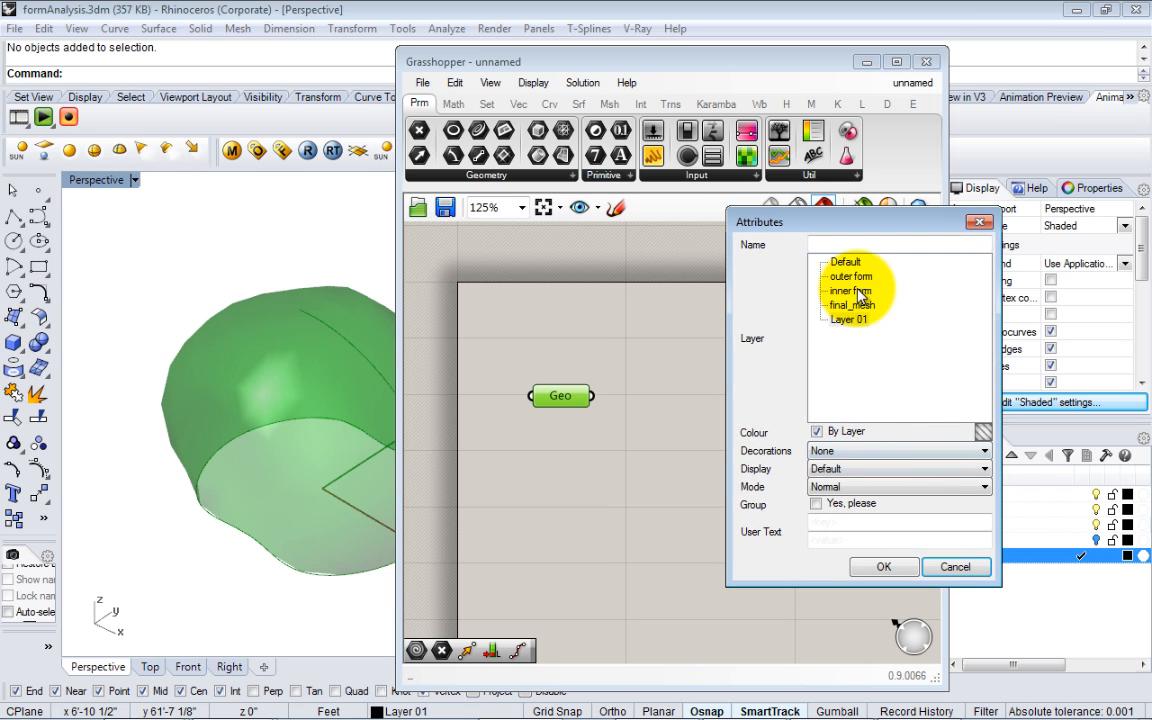
click(848, 318)
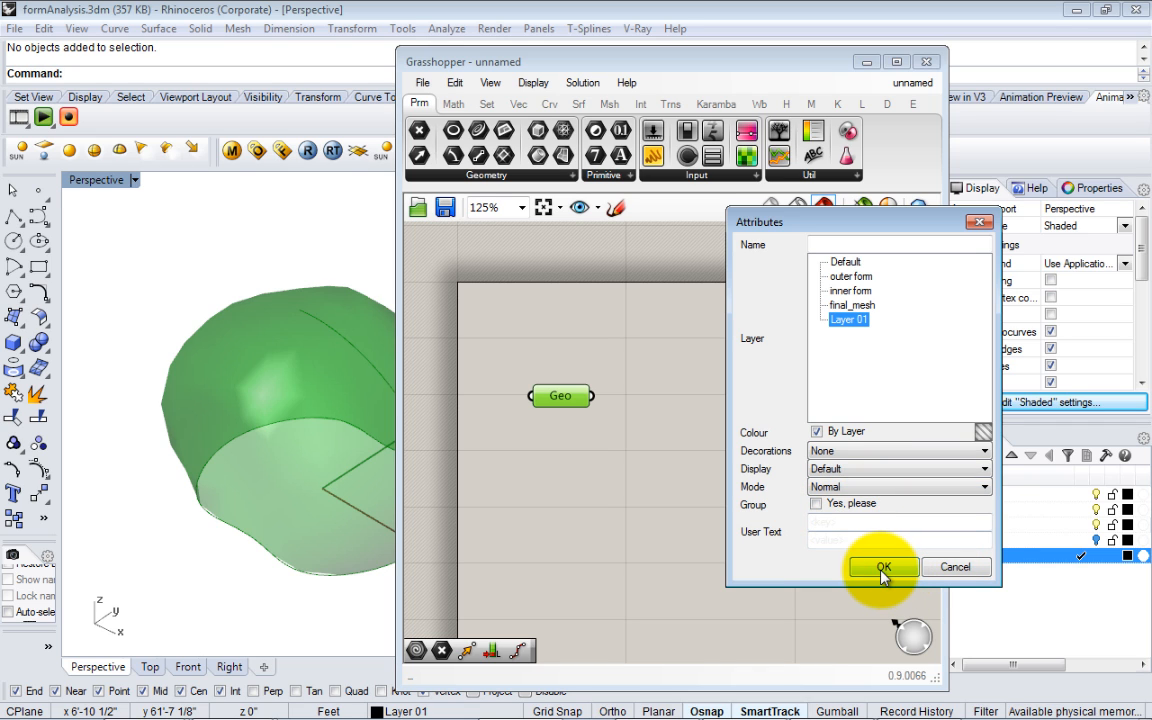
click(882, 568)
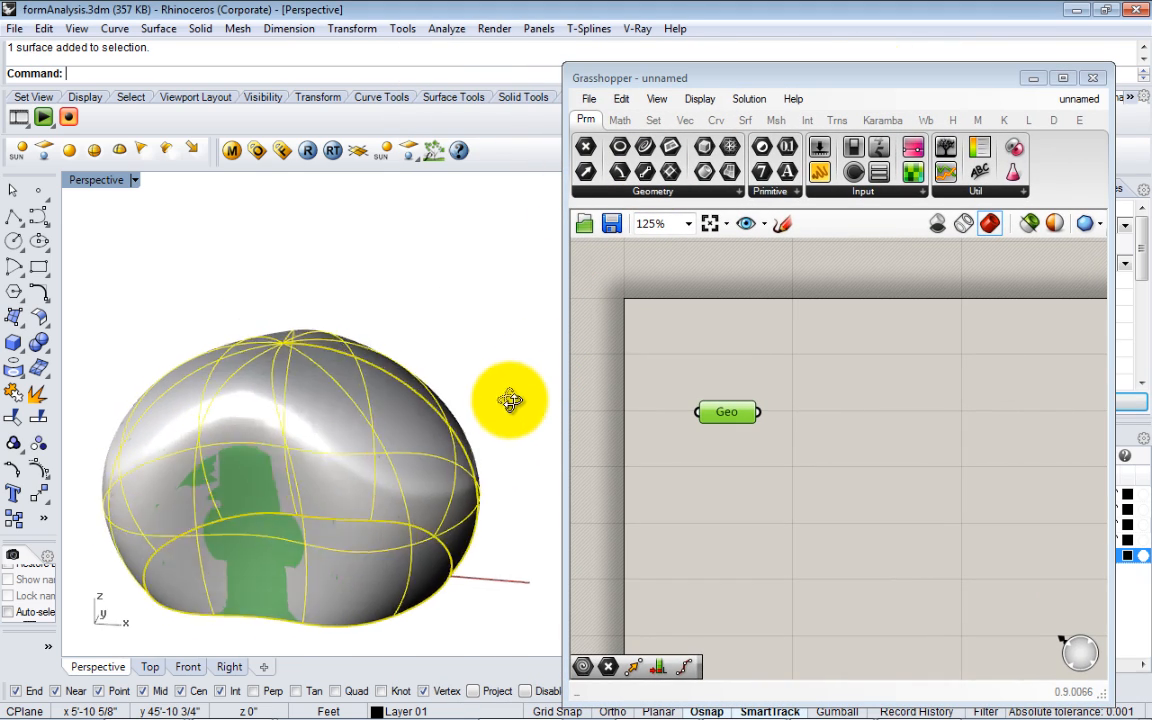
drag(510, 400, 564, 460)
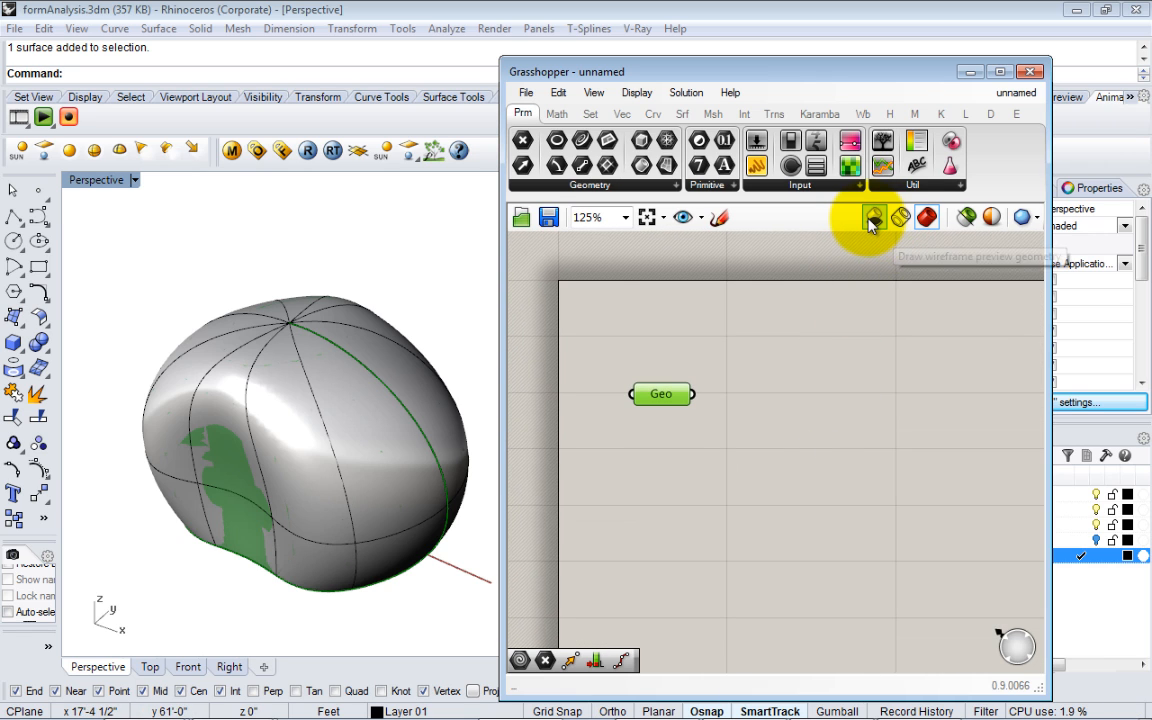
- Turn off all Grasshopper preview geometry so only the baked blob shows
click(872, 216)
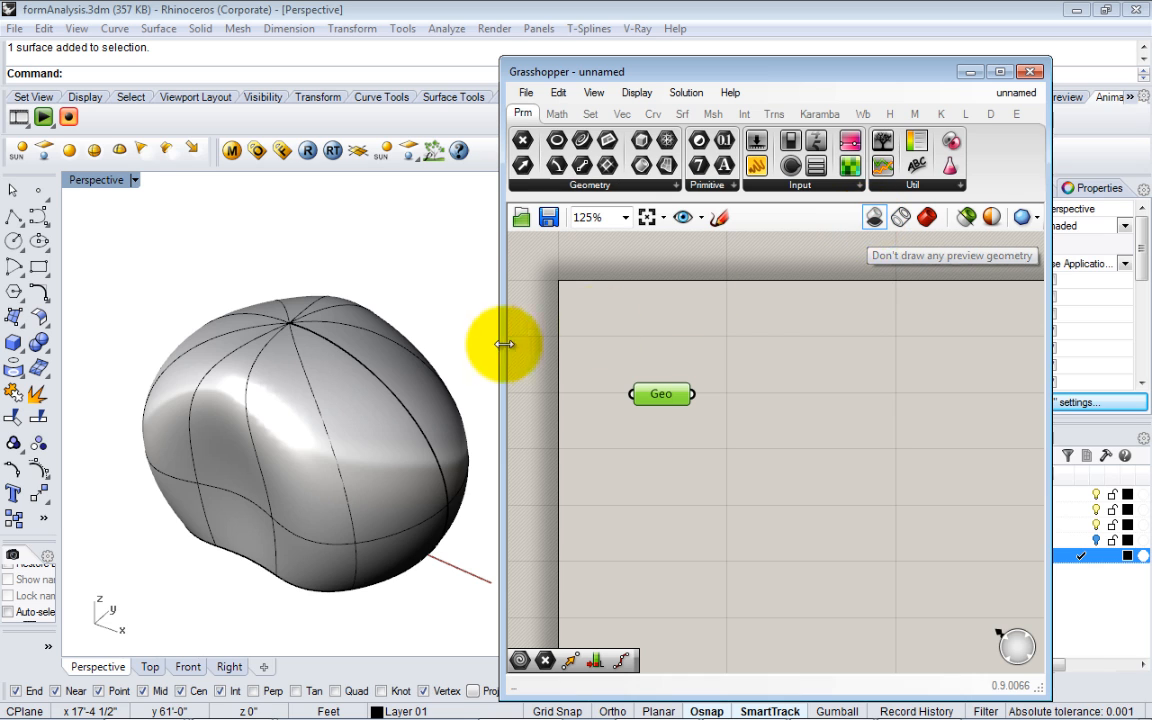
mouse_move(740, 308)
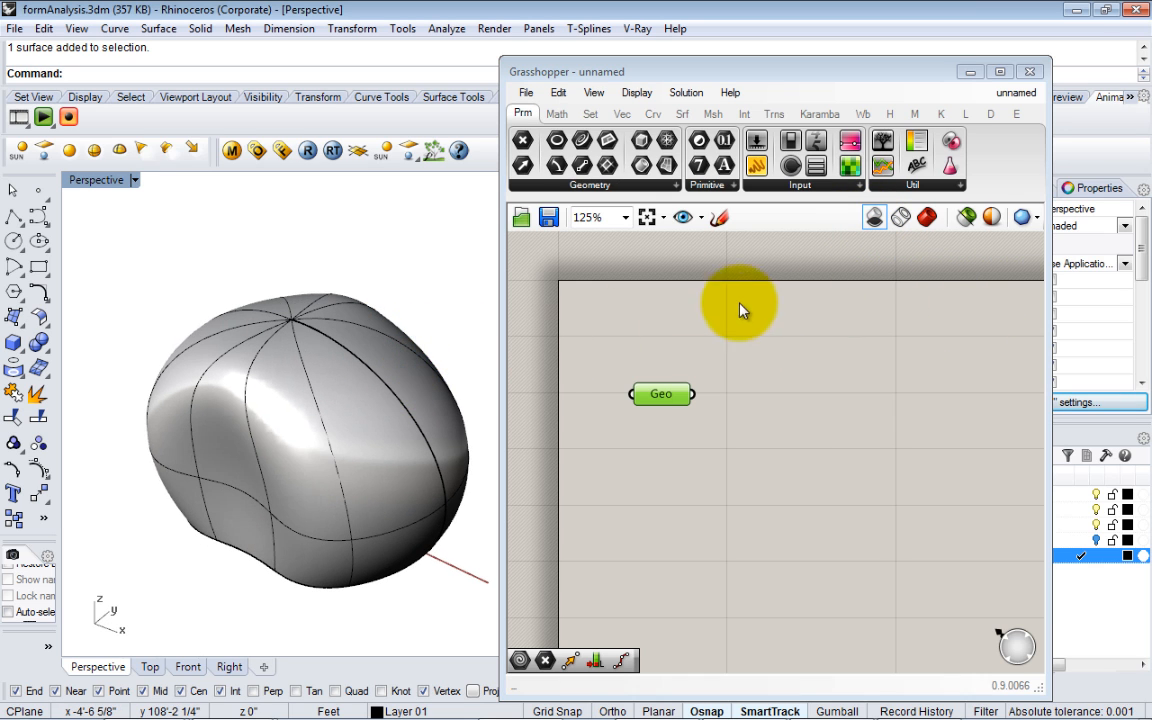